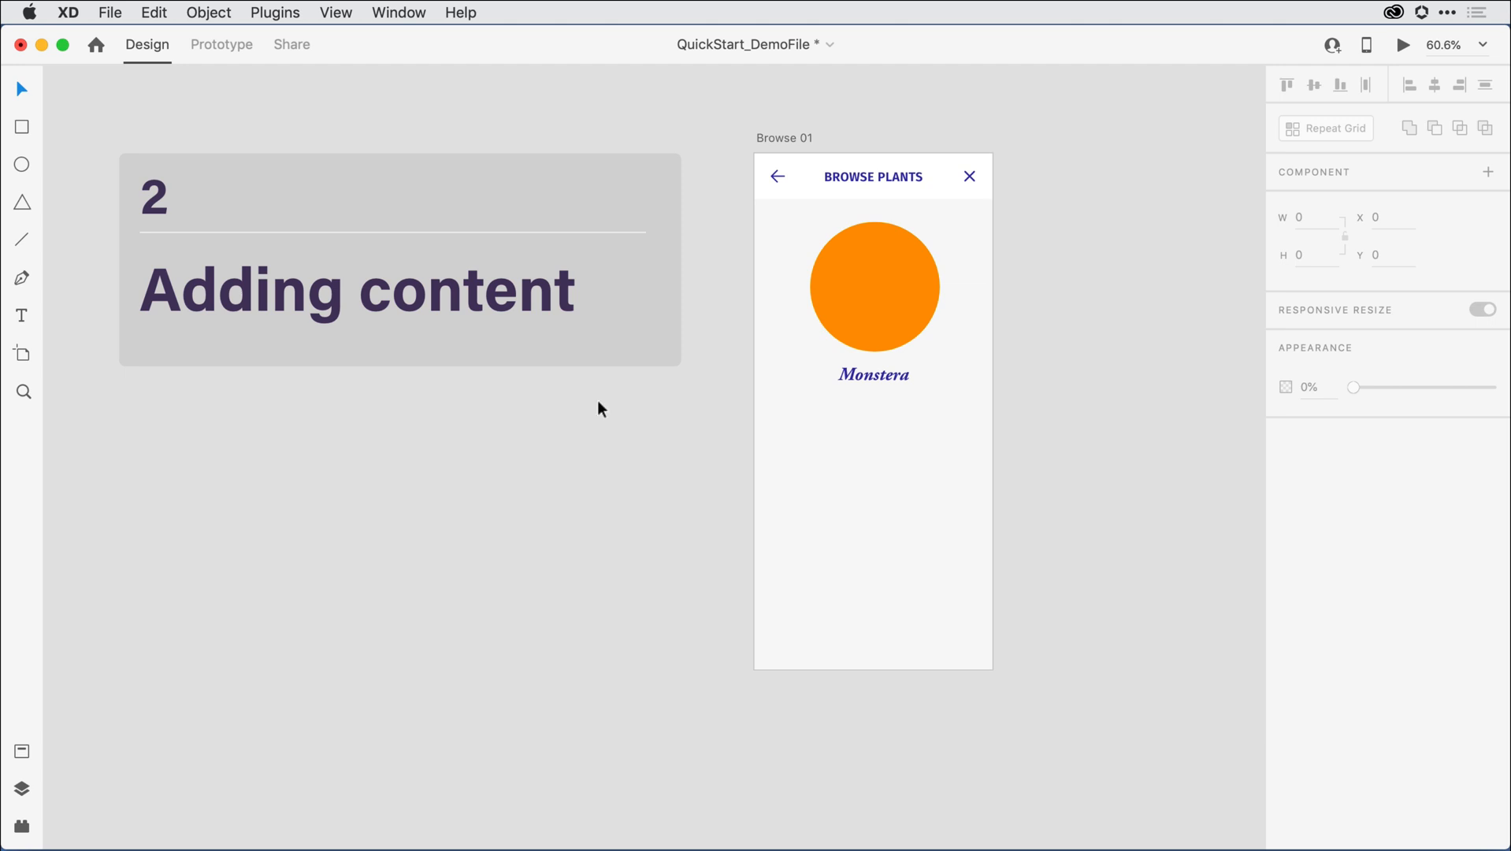
mouse_move(132, 619)
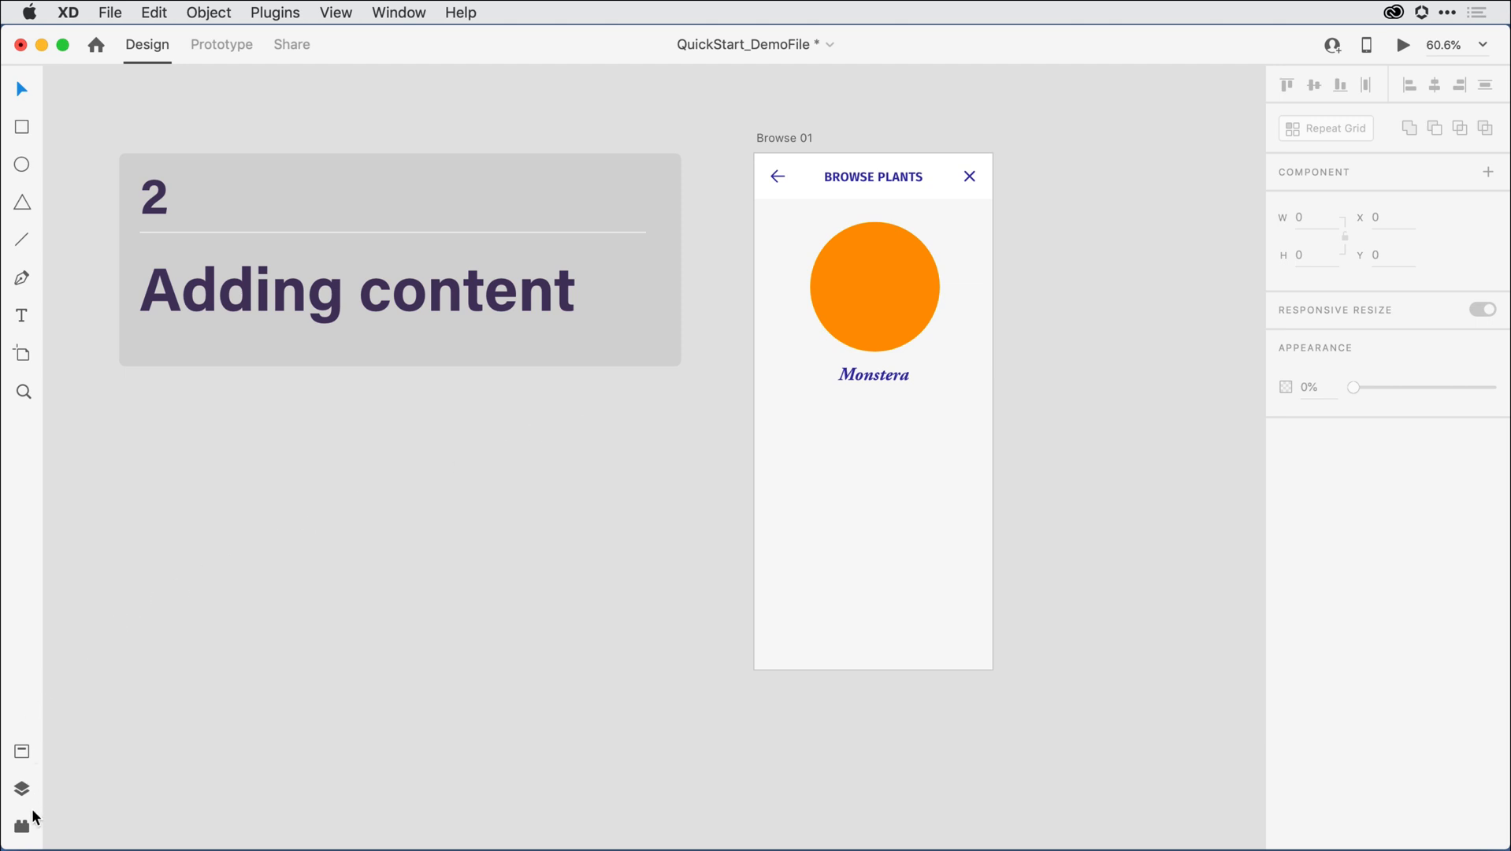
mouse_move(27, 796)
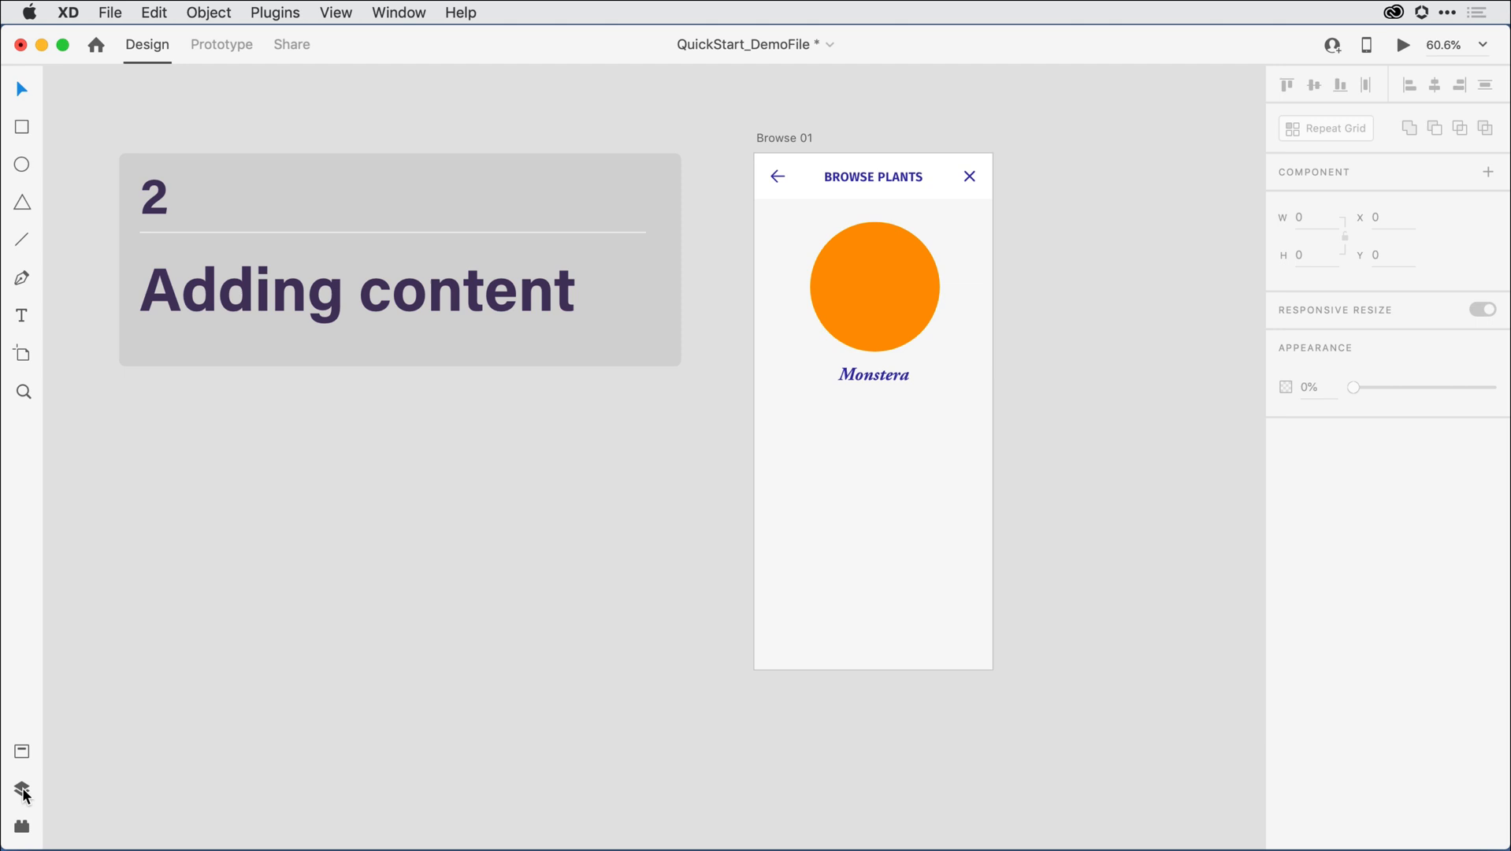
mouse_move(21, 790)
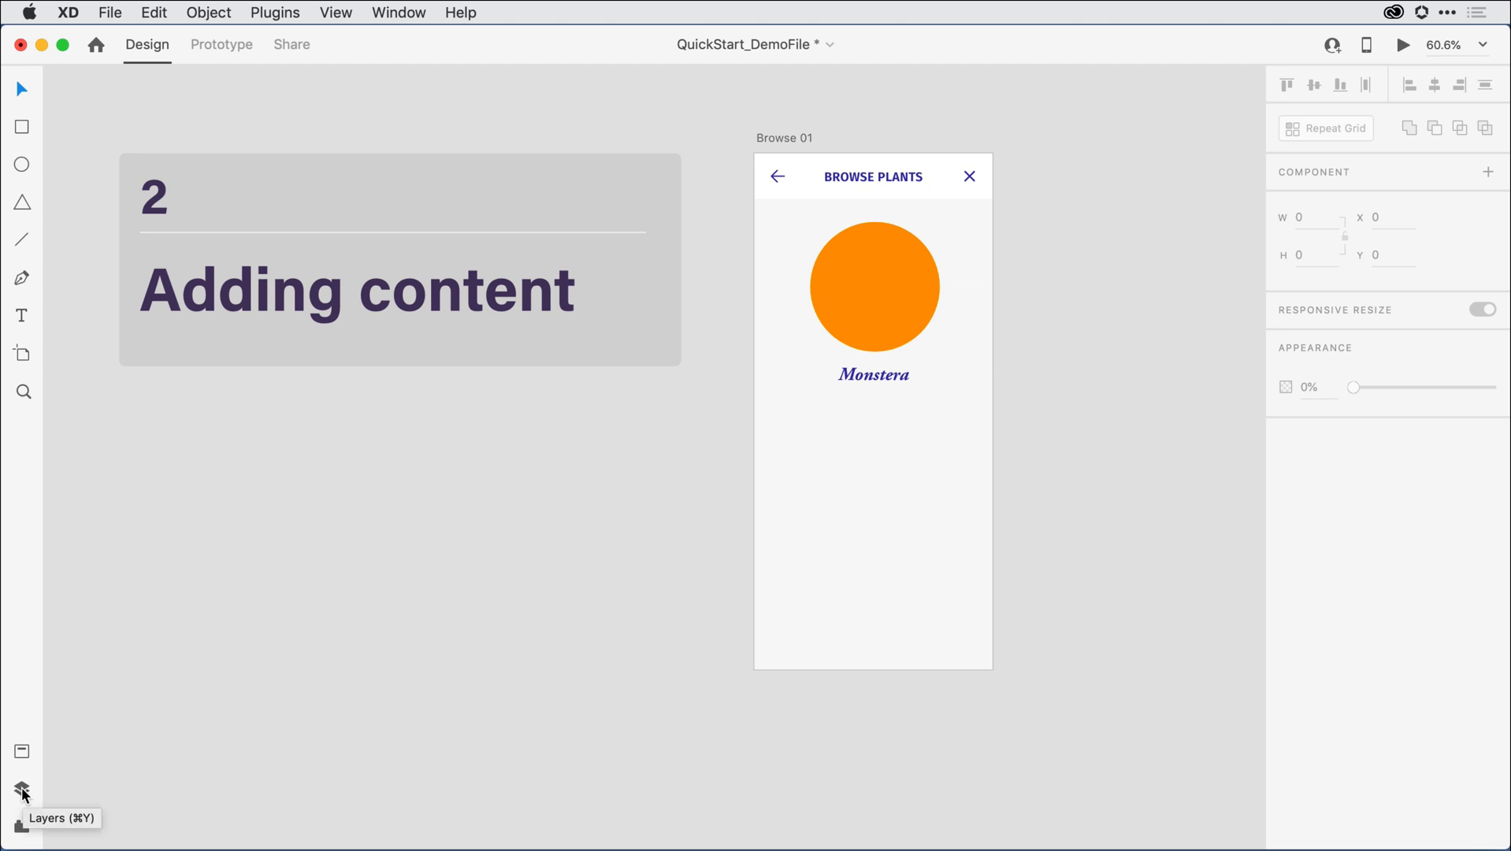
Show the Layers panel and drill into the Browse 01 artboard's layer list.
click(22, 788)
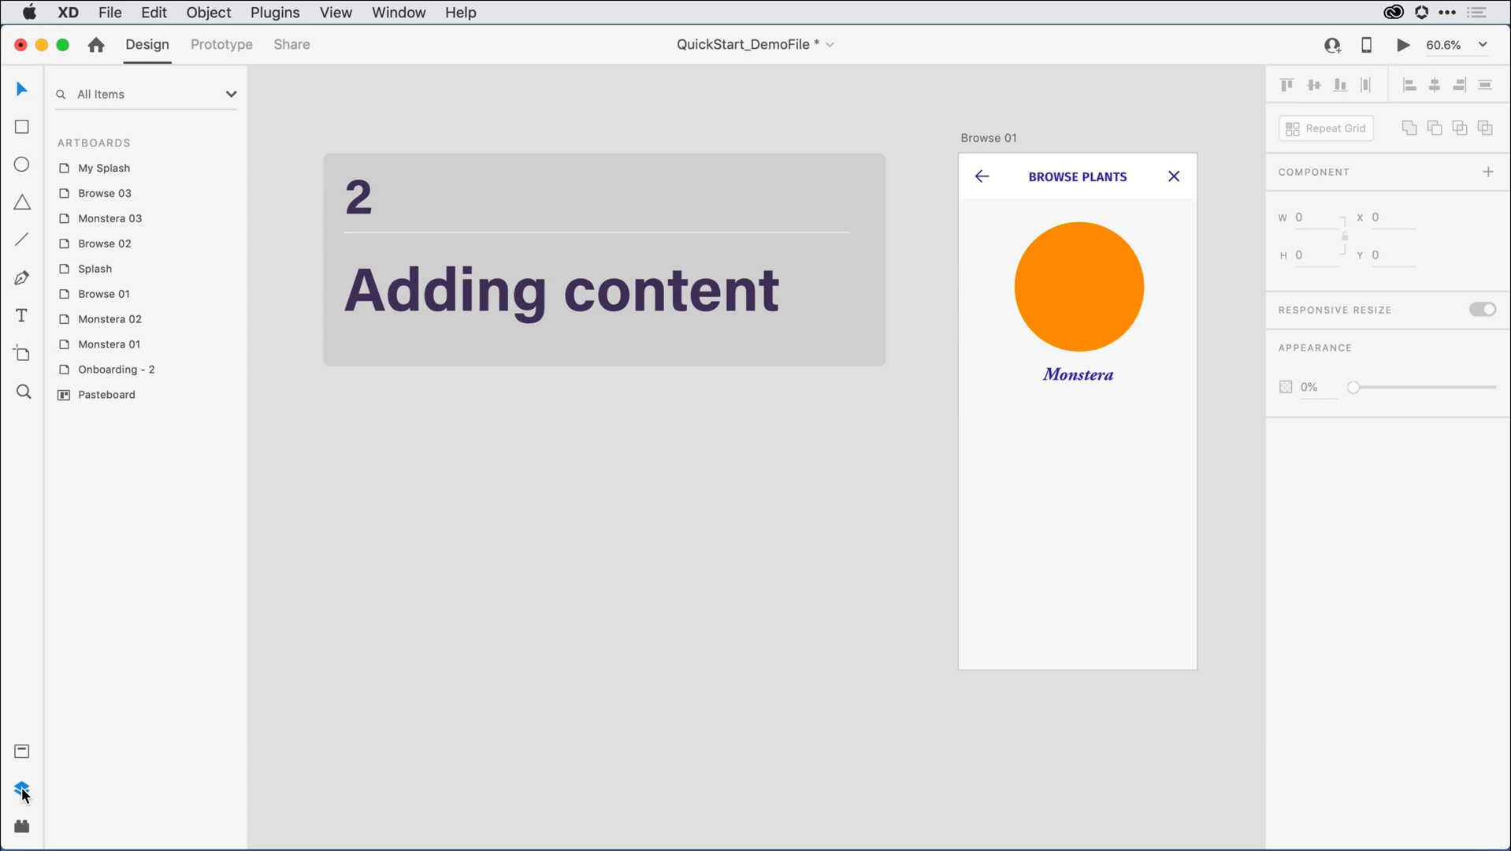
click(102, 294)
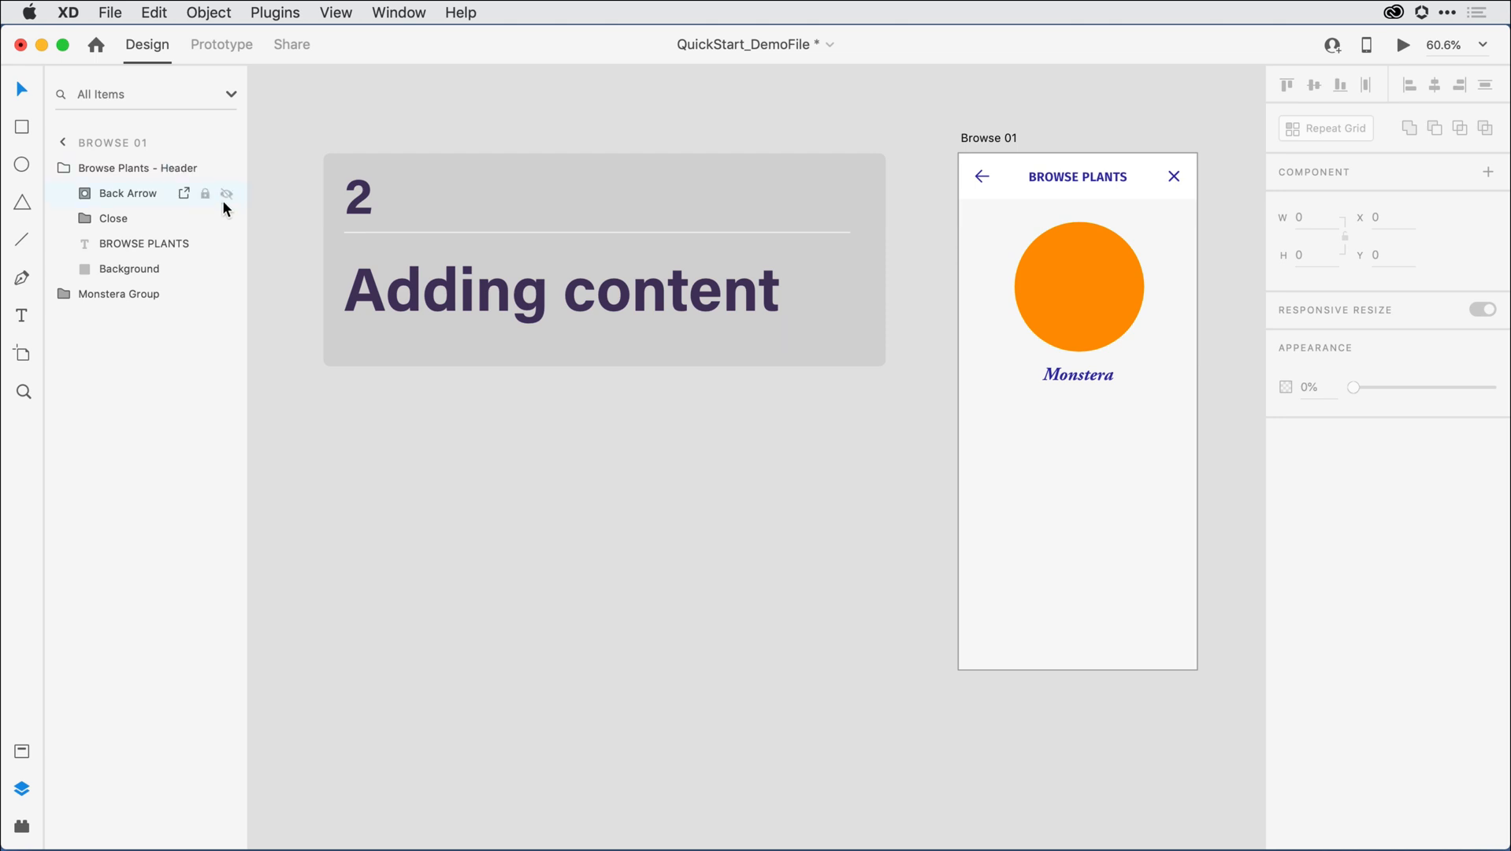
click(119, 295)
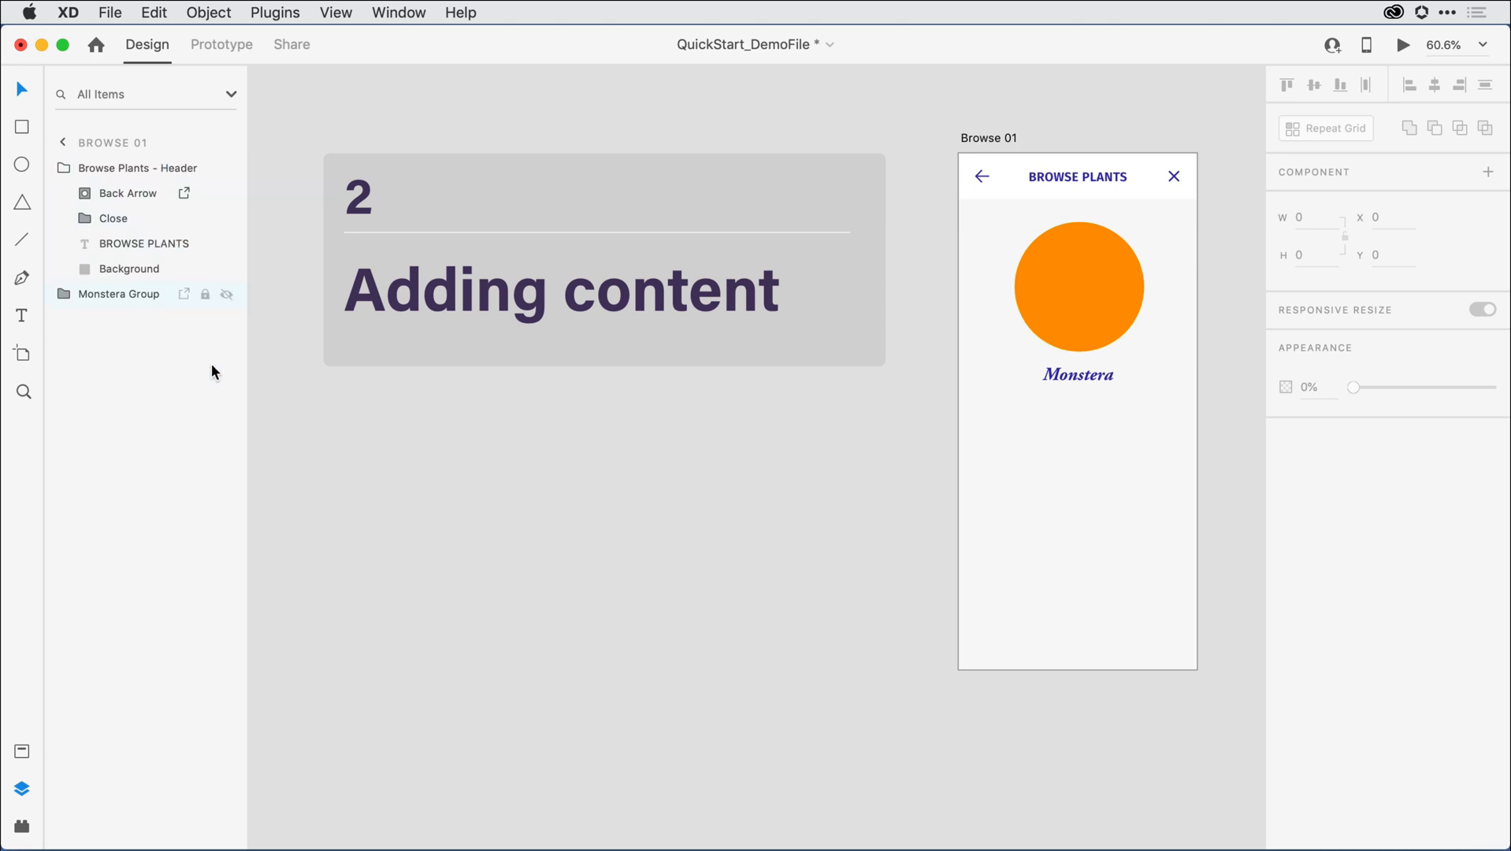
mouse_move(208, 140)
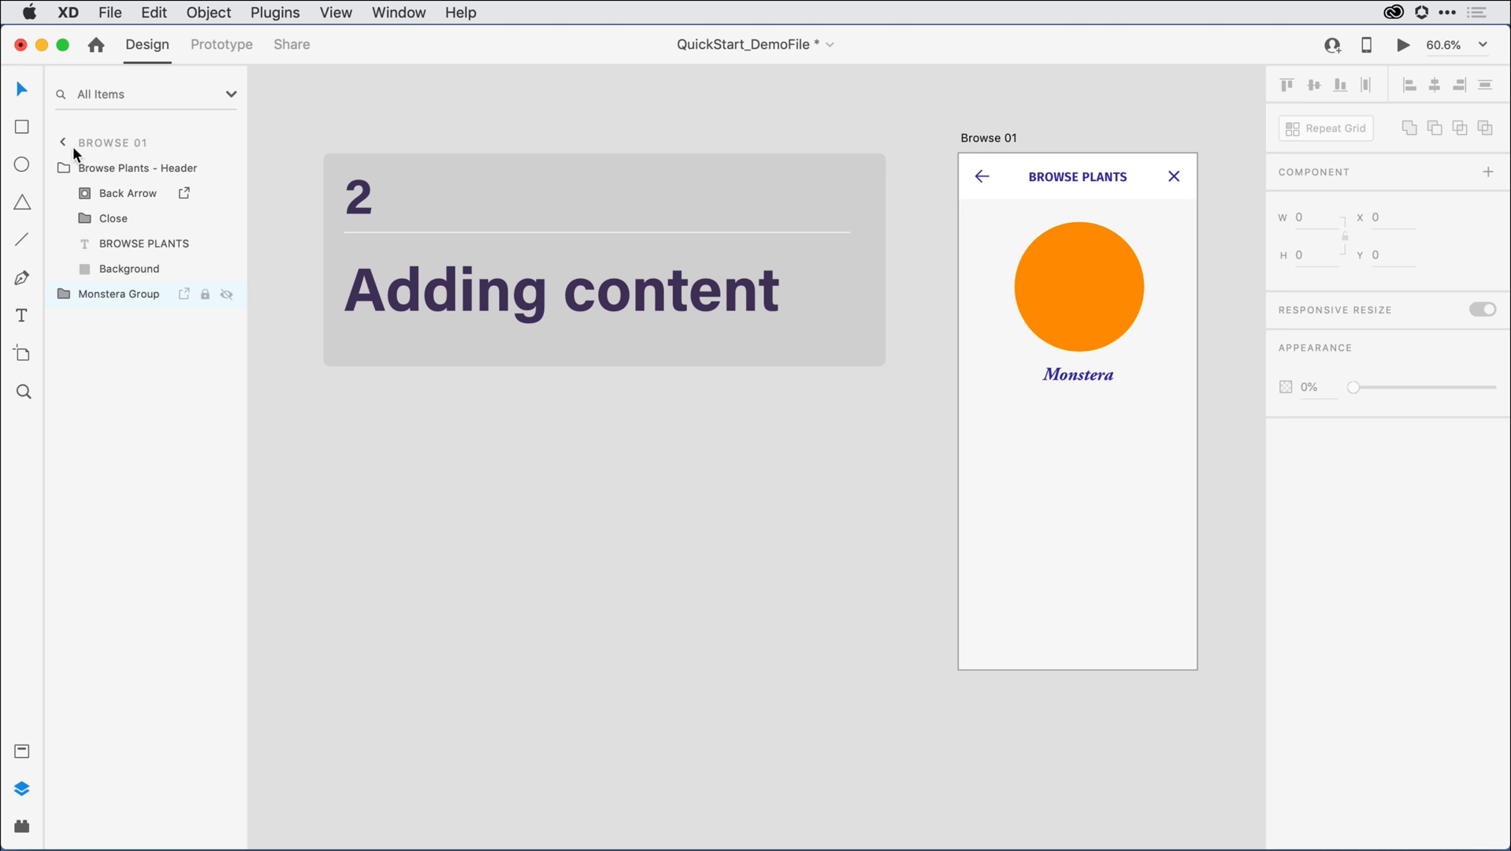
mouse_move(63, 154)
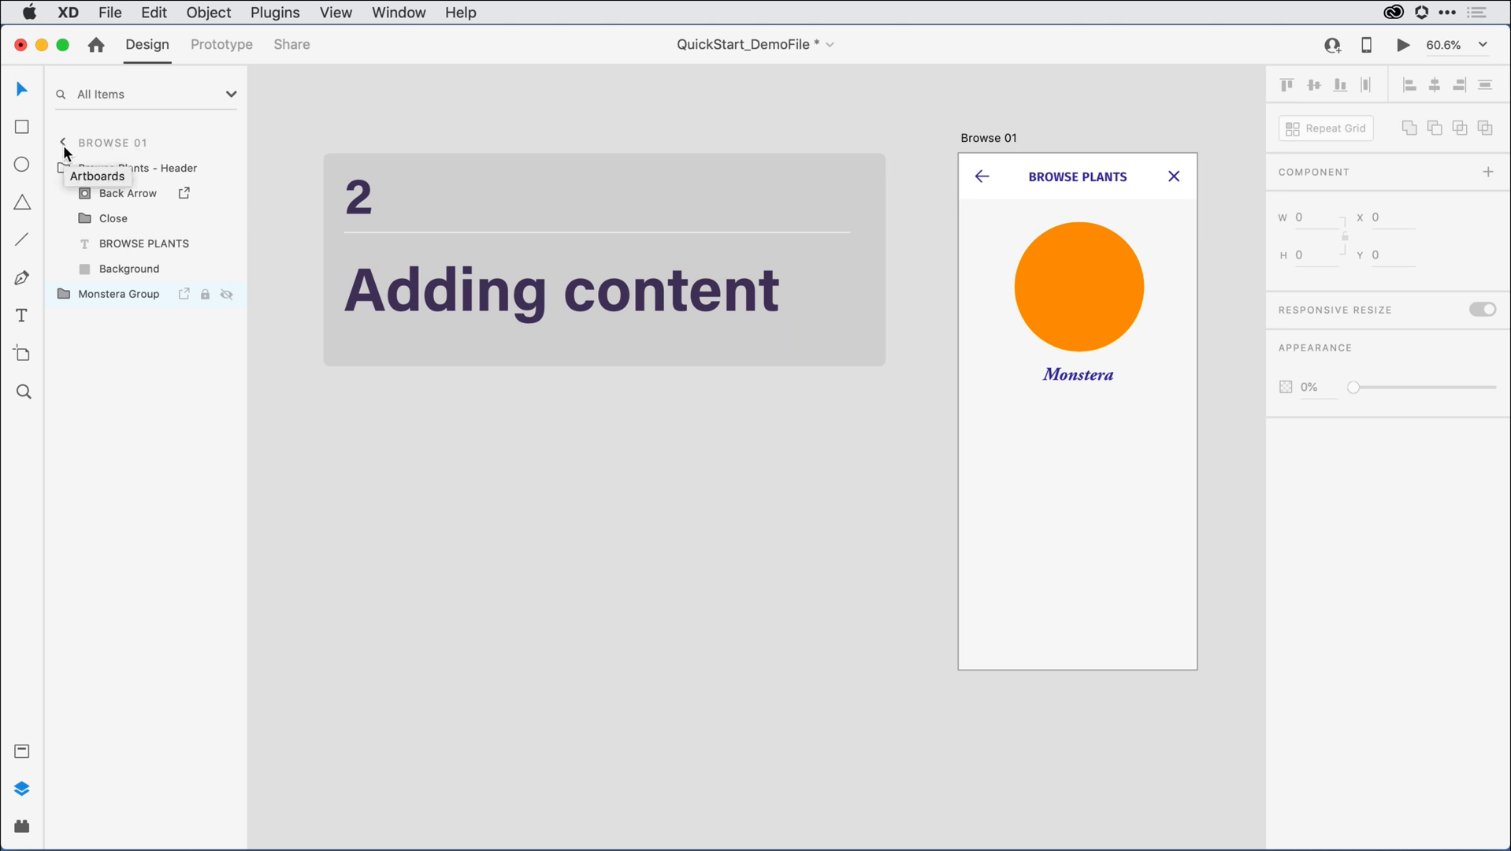
mouse_move(318, 126)
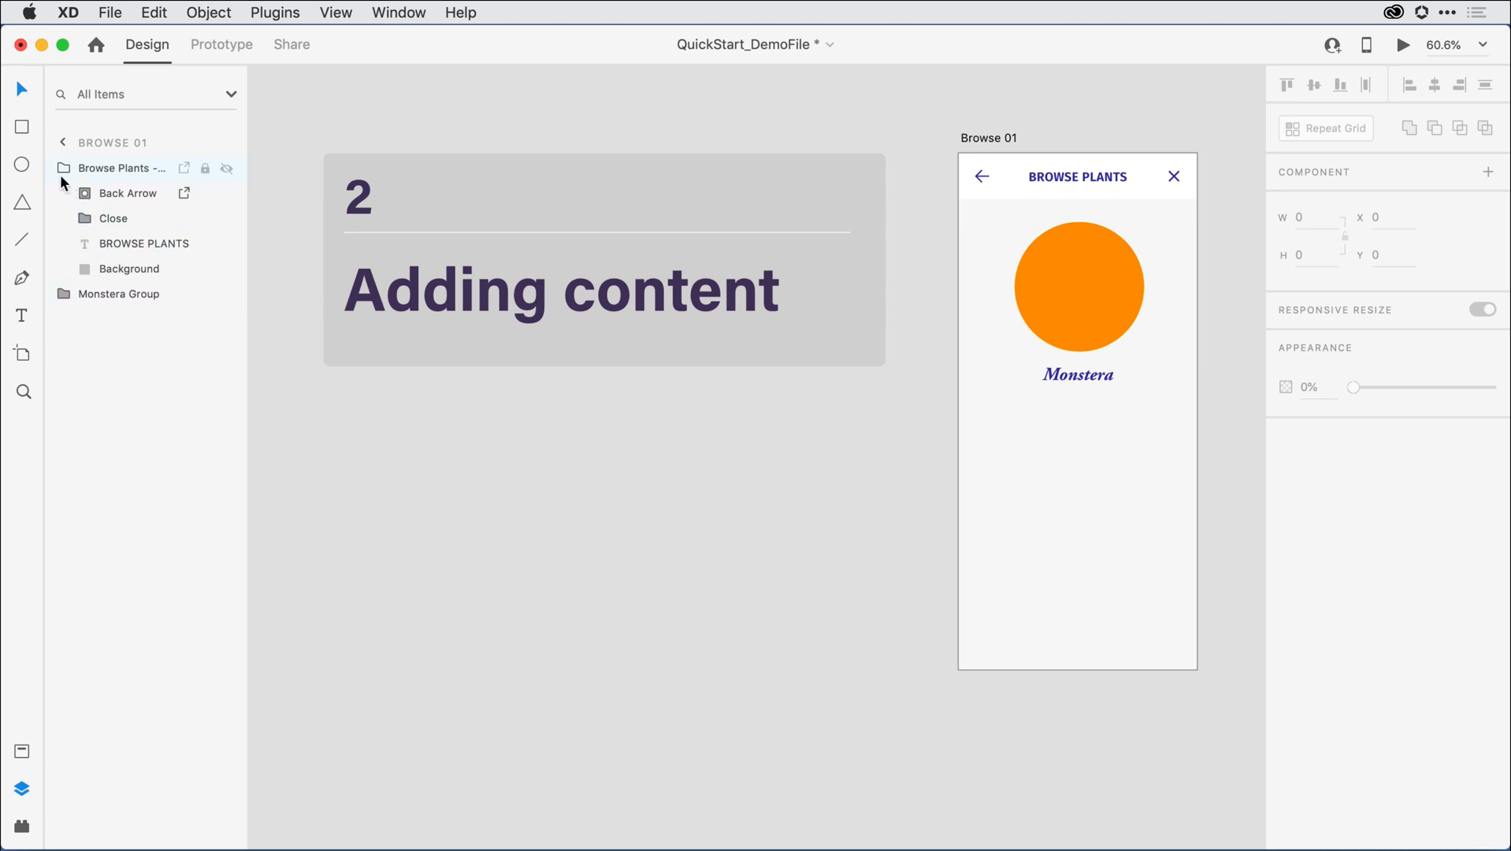
Inspect the Browse Plants header group and its background, then select Monstera Group.
click(119, 167)
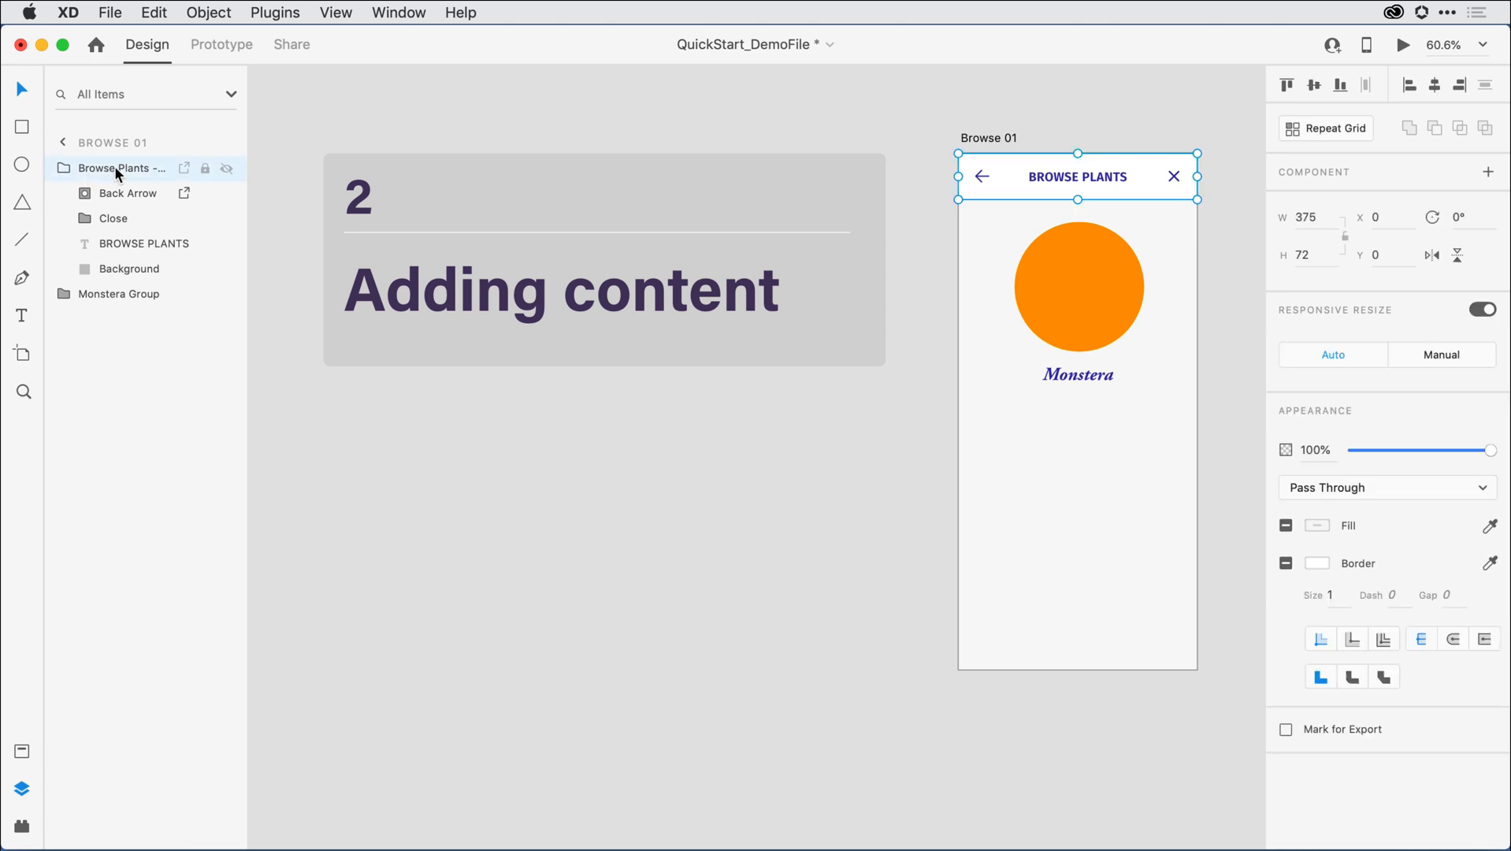
double_click(122, 168)
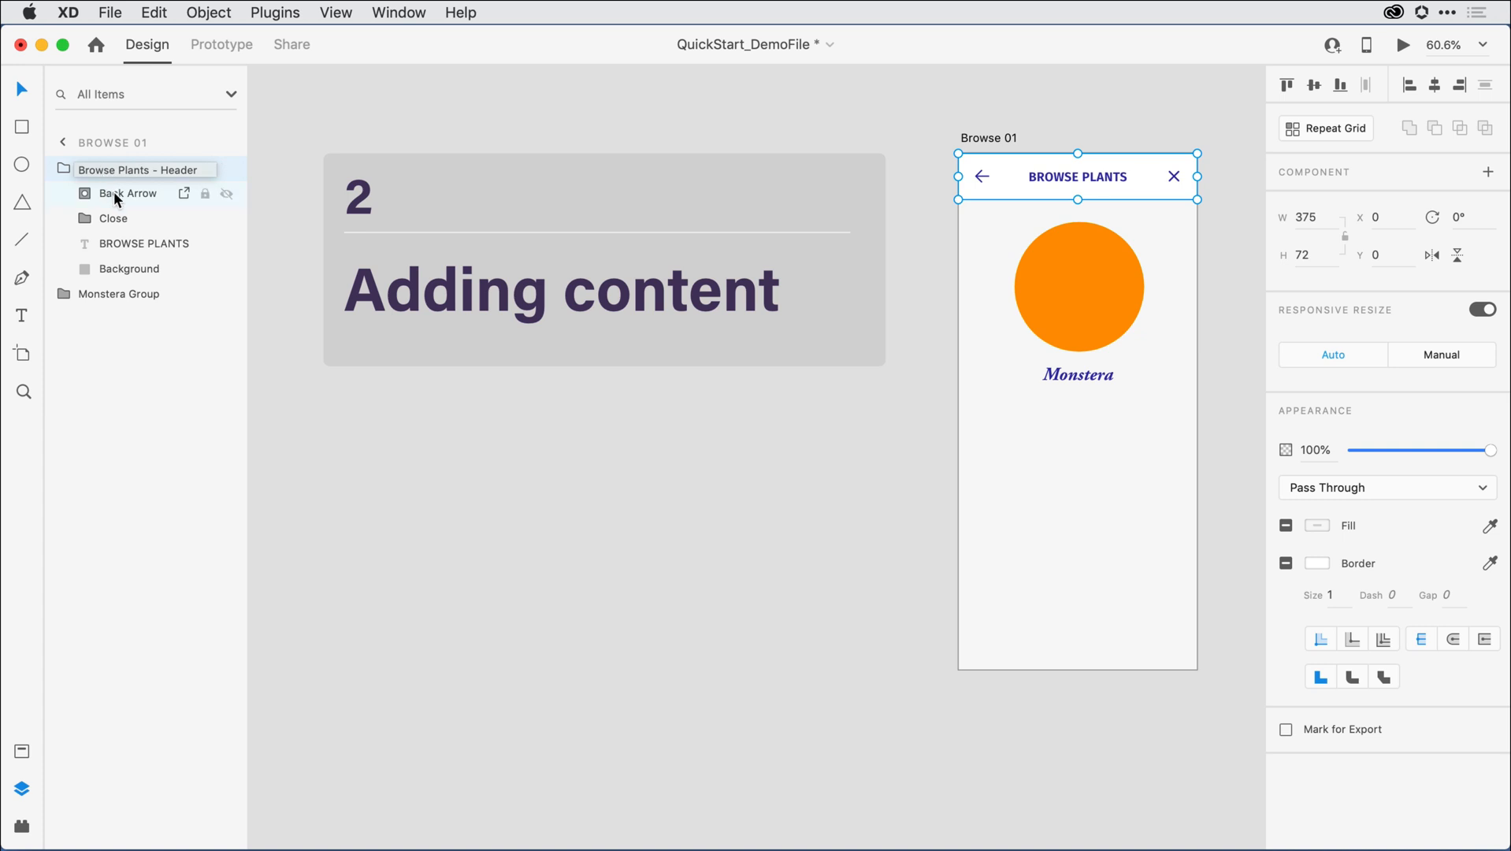
click(114, 217)
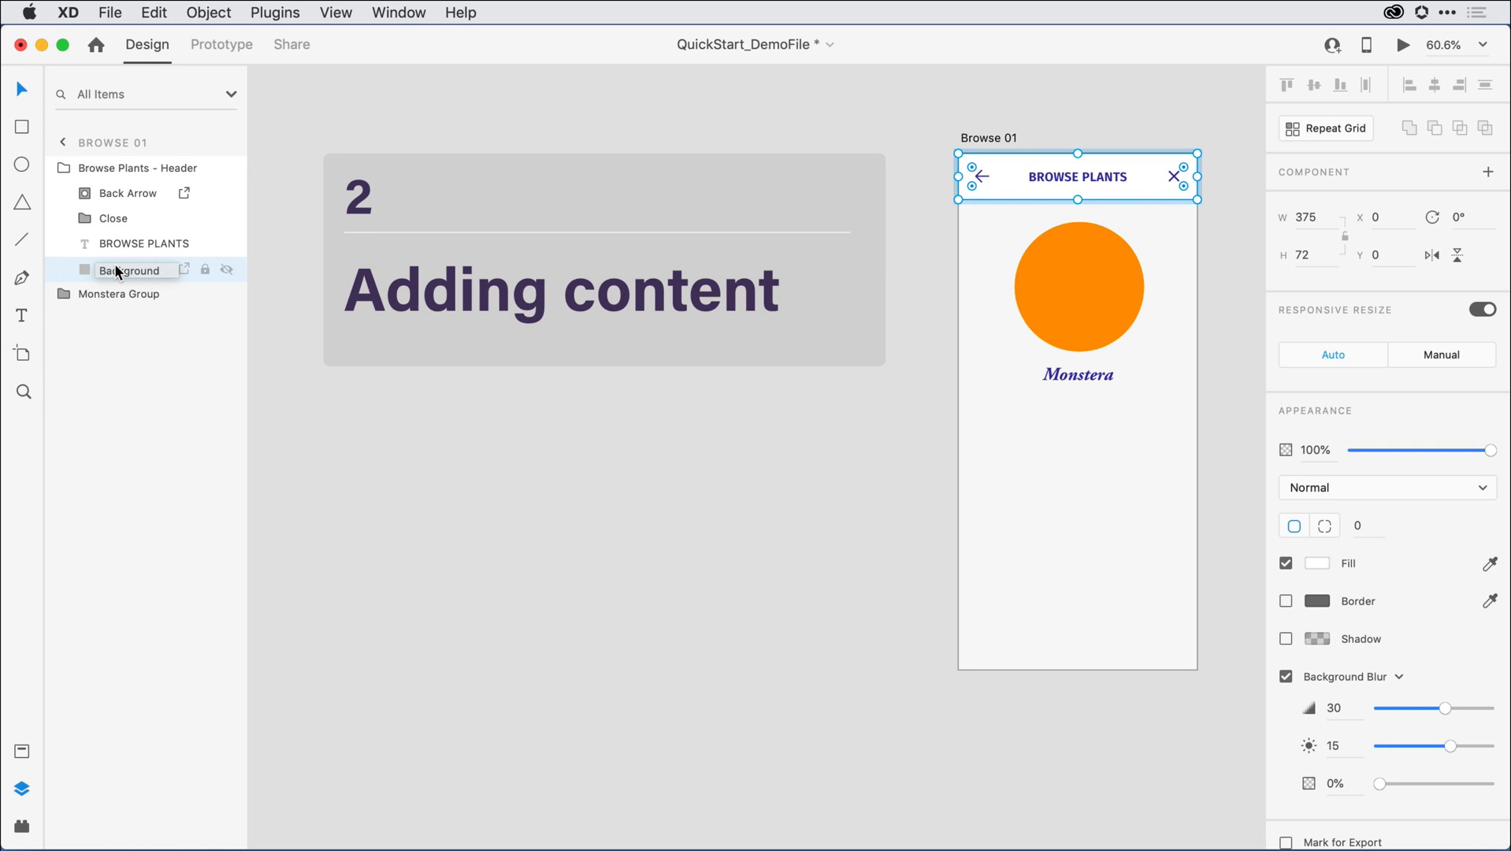
click(119, 295)
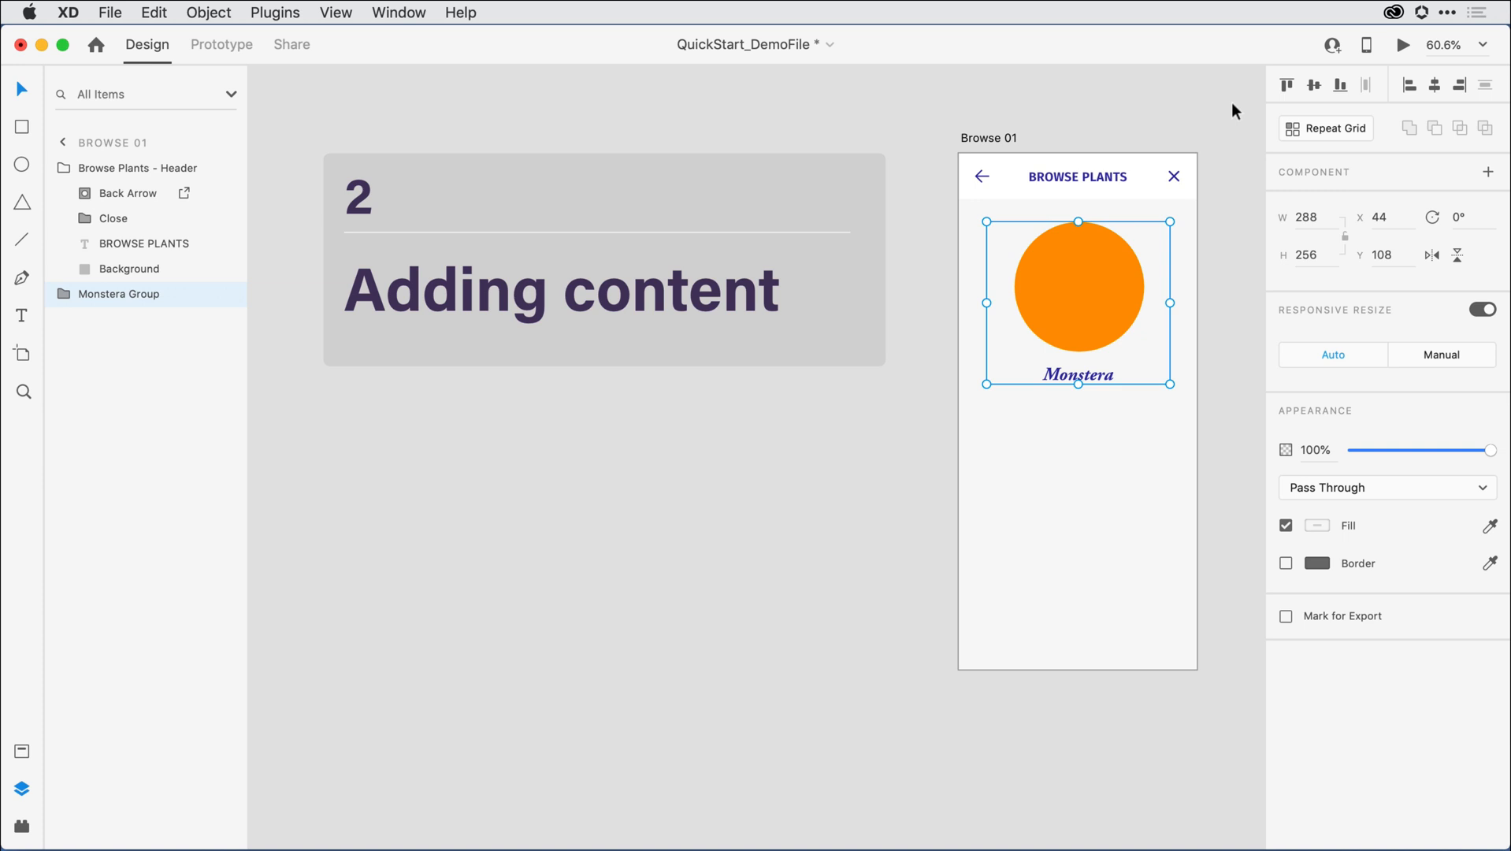
mouse_move(1284, 113)
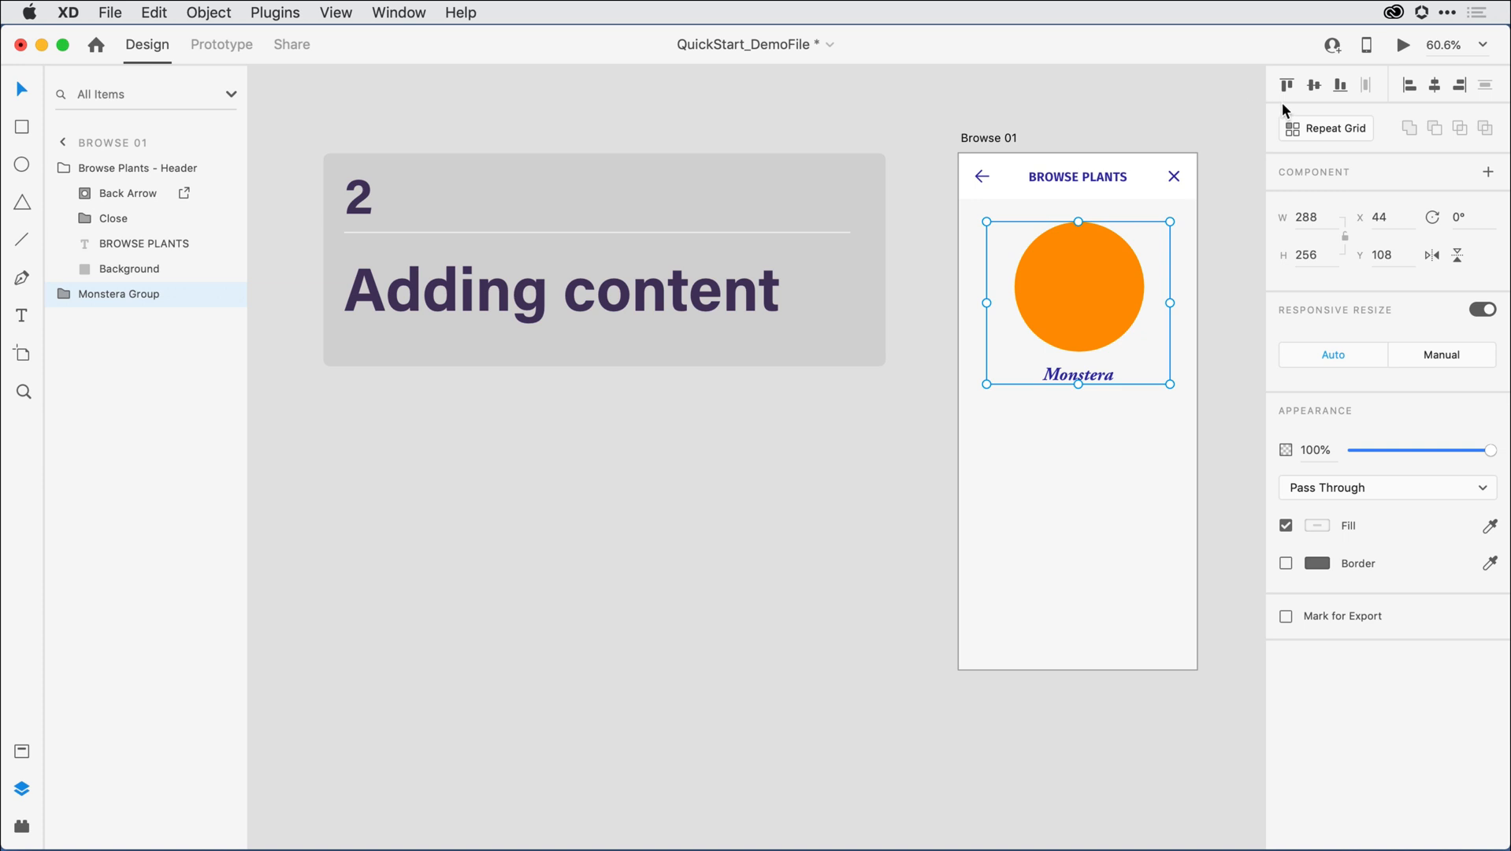
mouse_move(1357, 132)
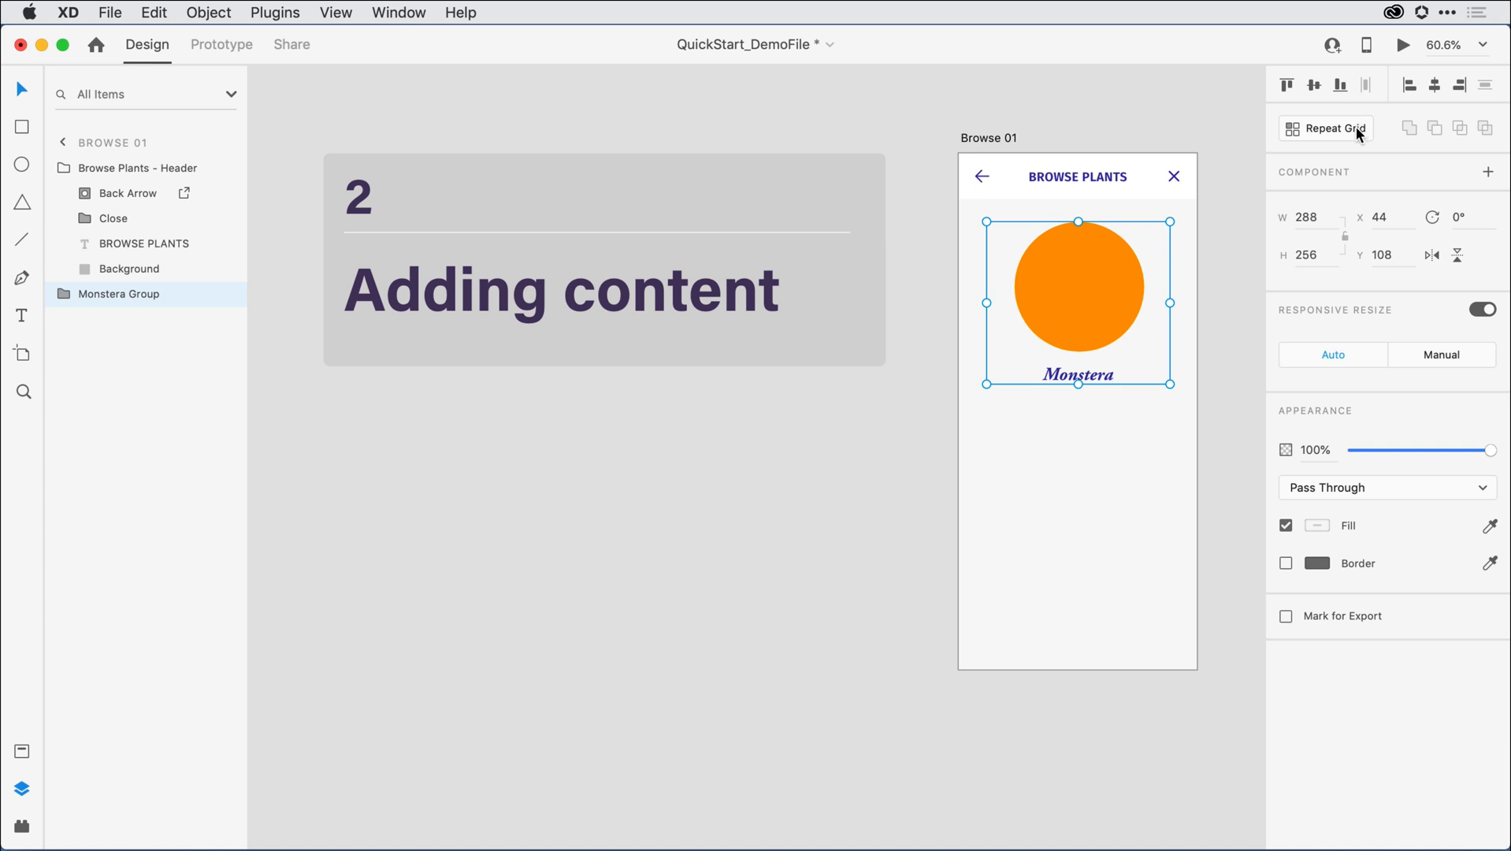
Turn Monstera Group into a repeat grid and extend it downward to three stacked cards.
click(1333, 127)
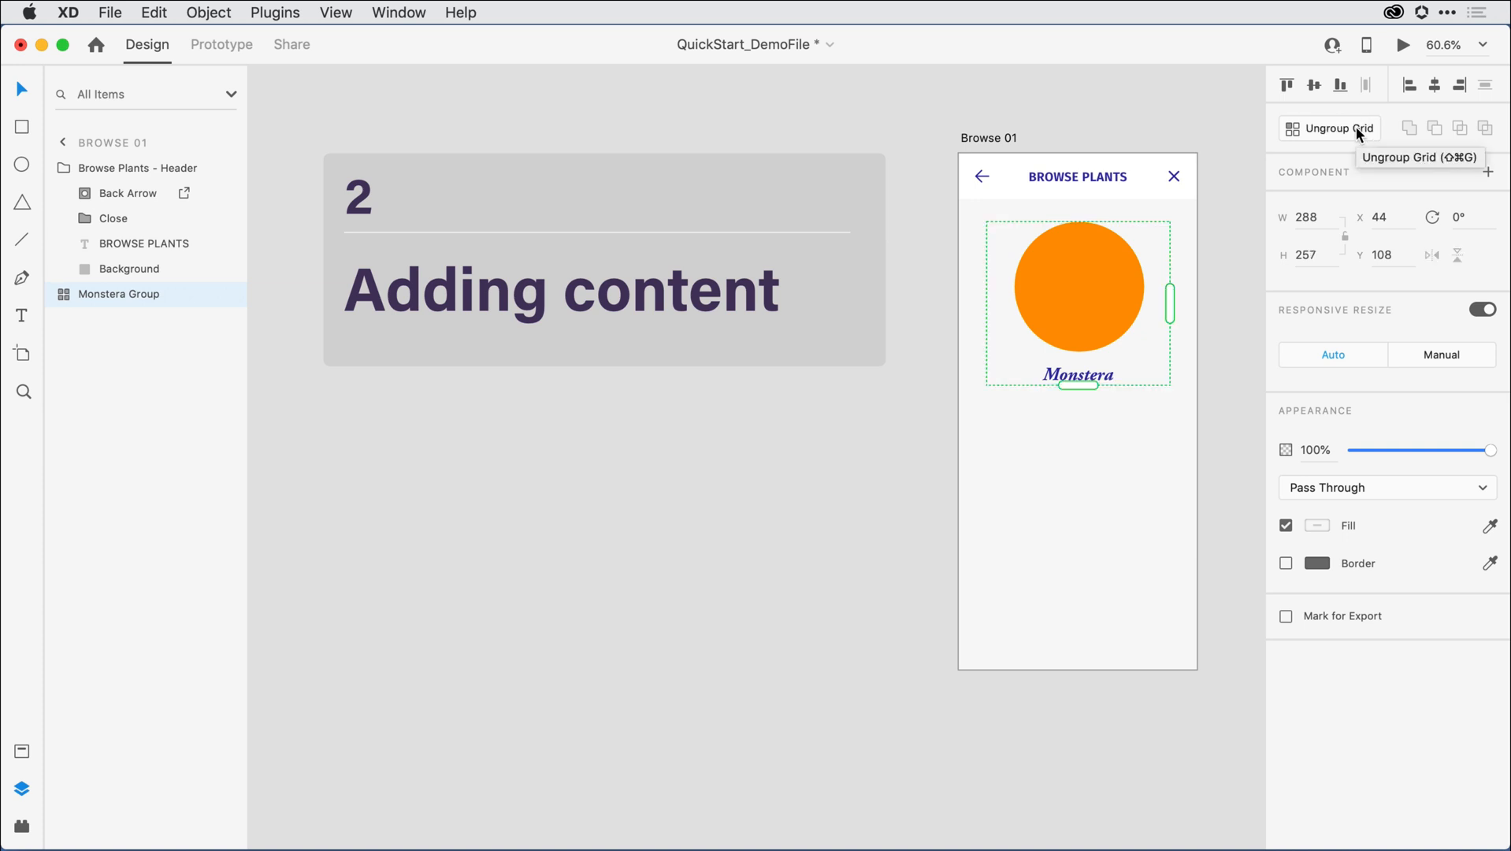
mouse_move(1240, 208)
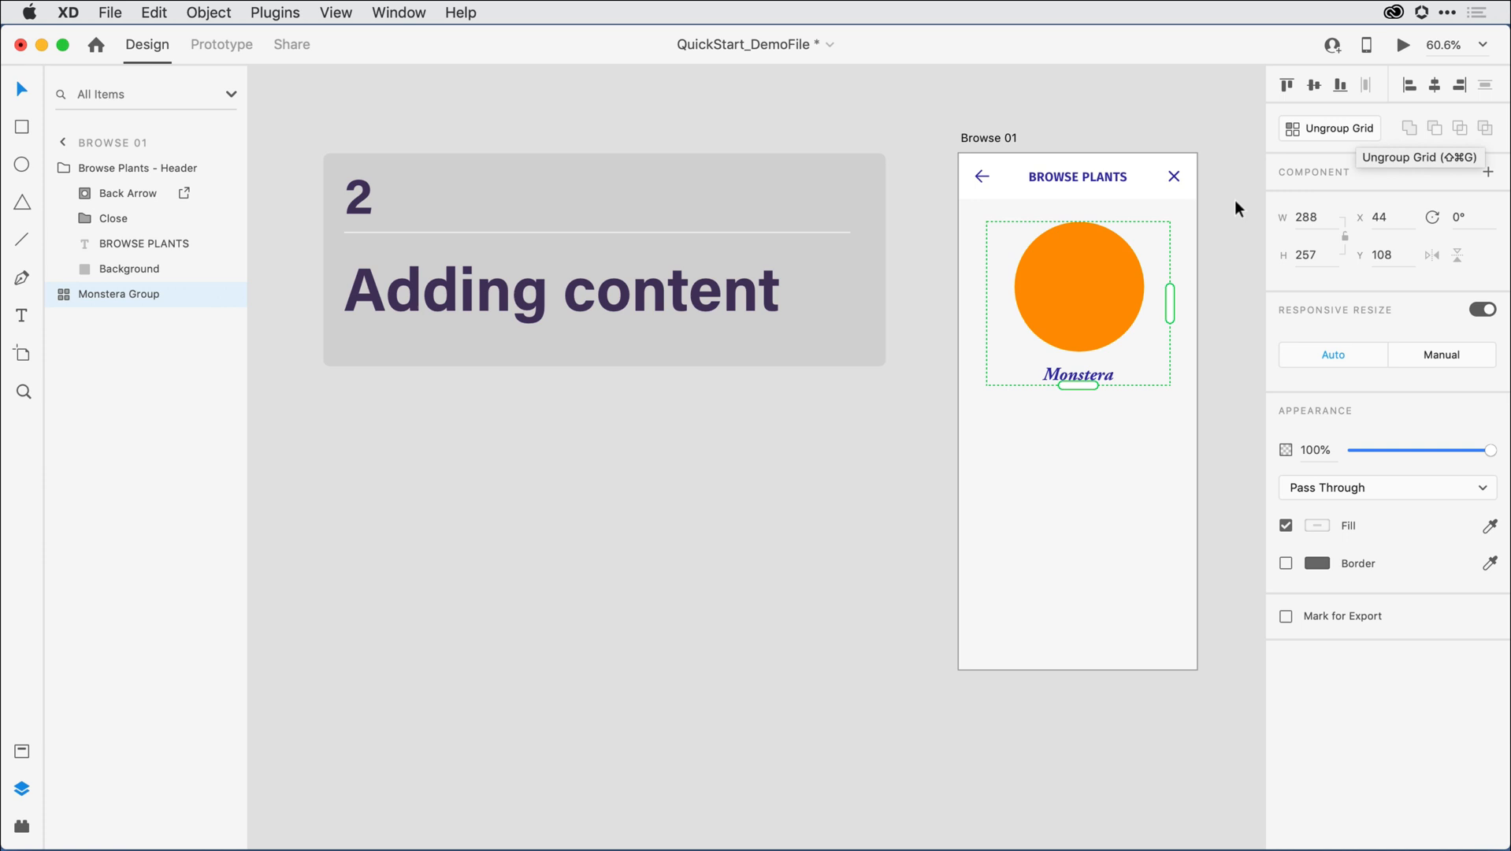
mouse_move(1237, 214)
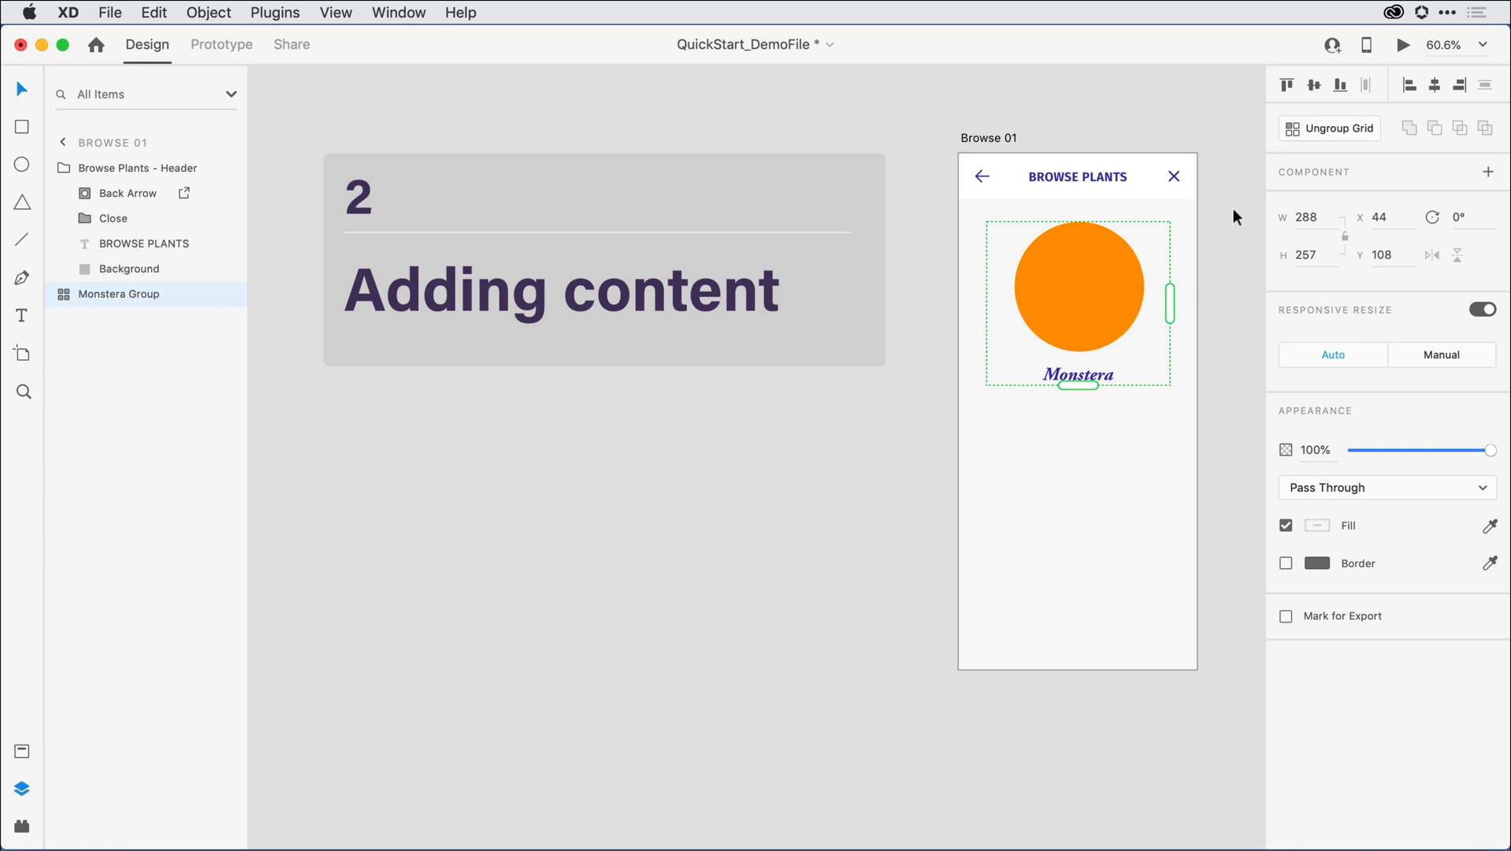
mouse_move(1162, 371)
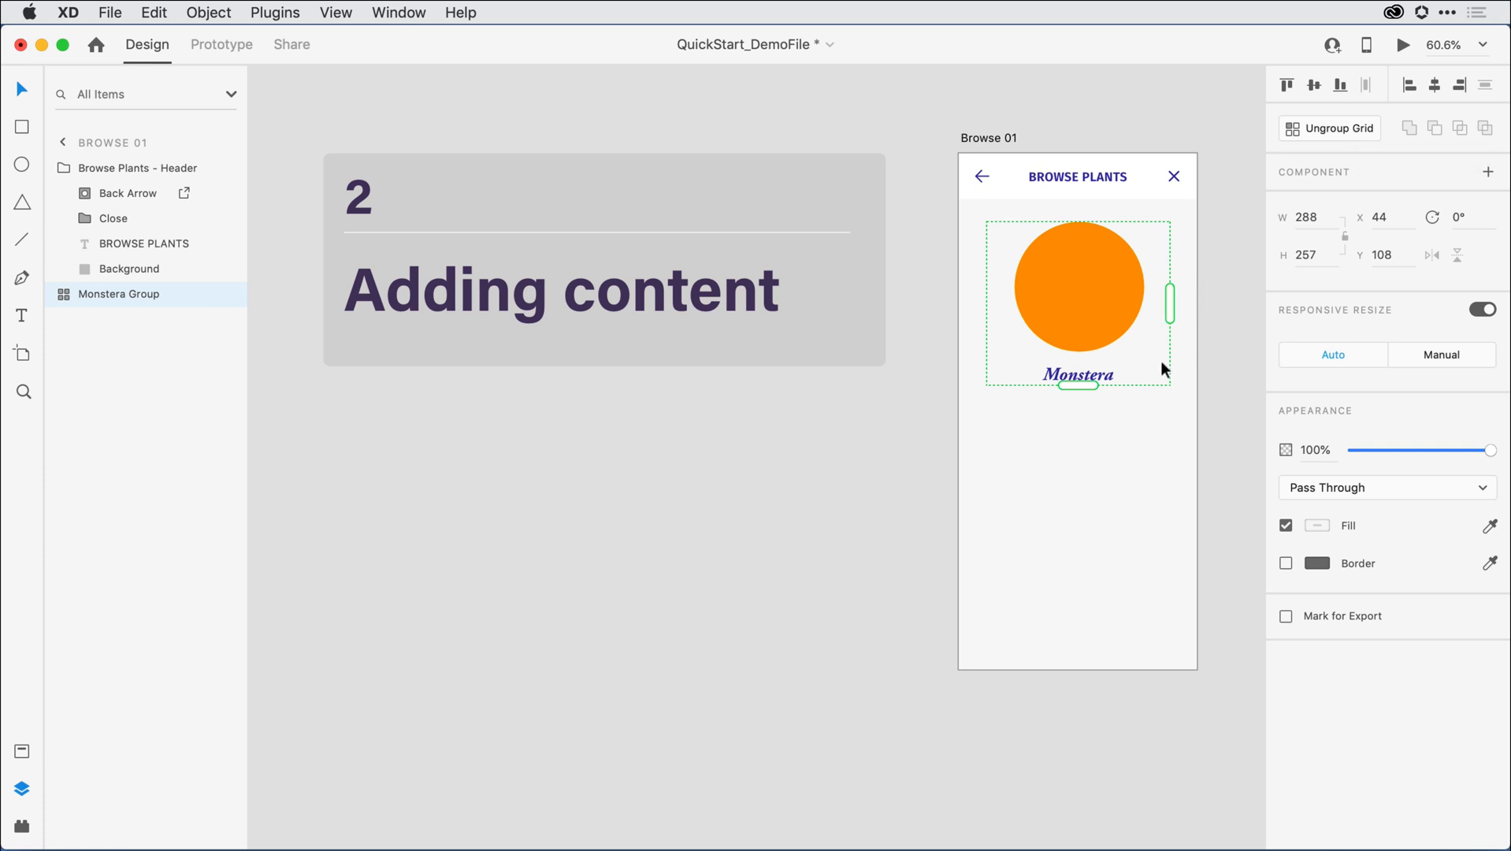
mouse_move(1087, 386)
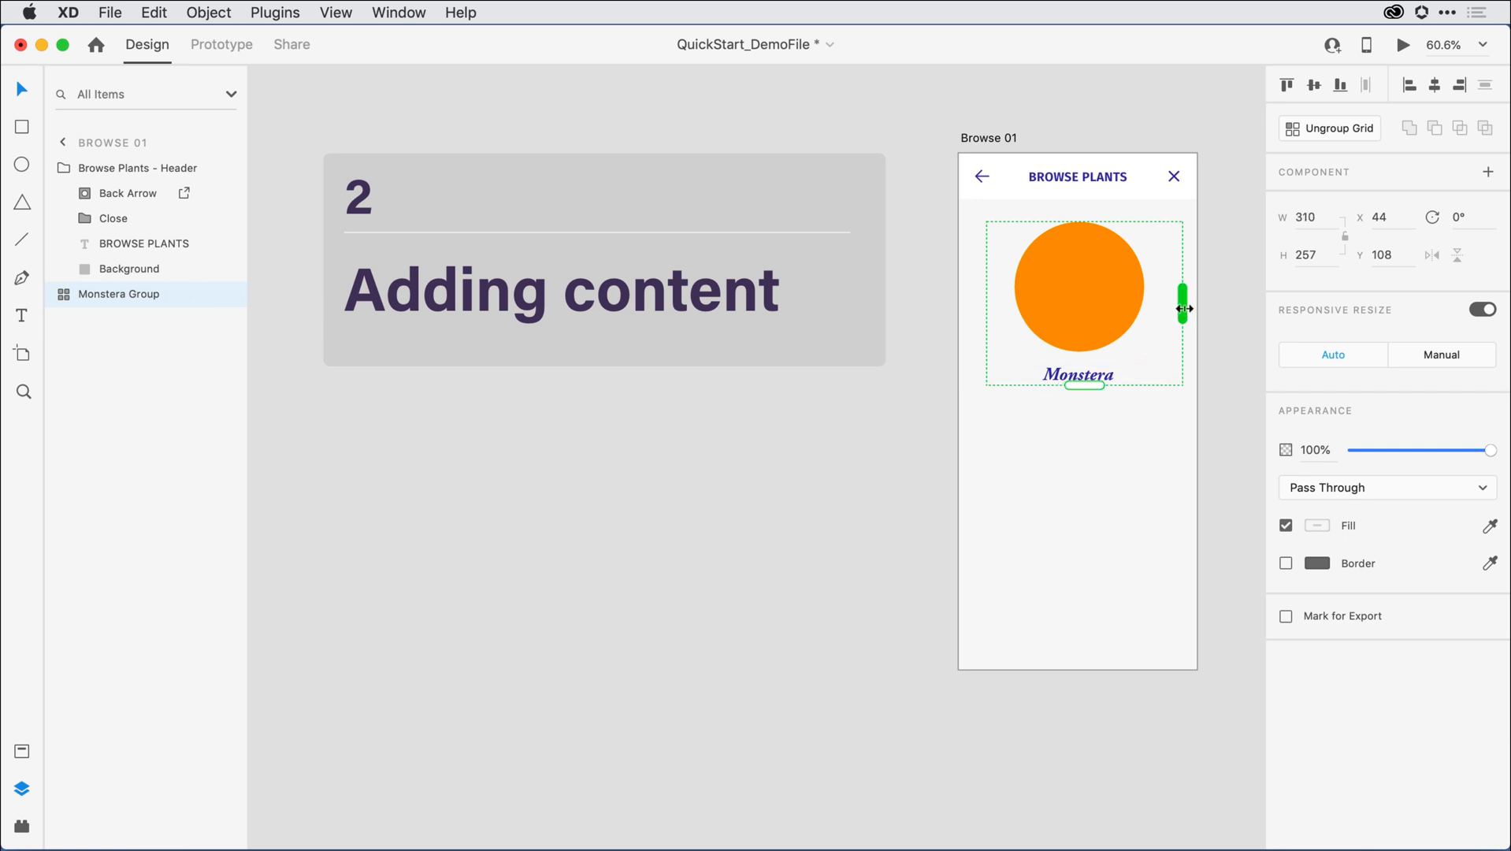
drag(1185, 309, 1242, 312)
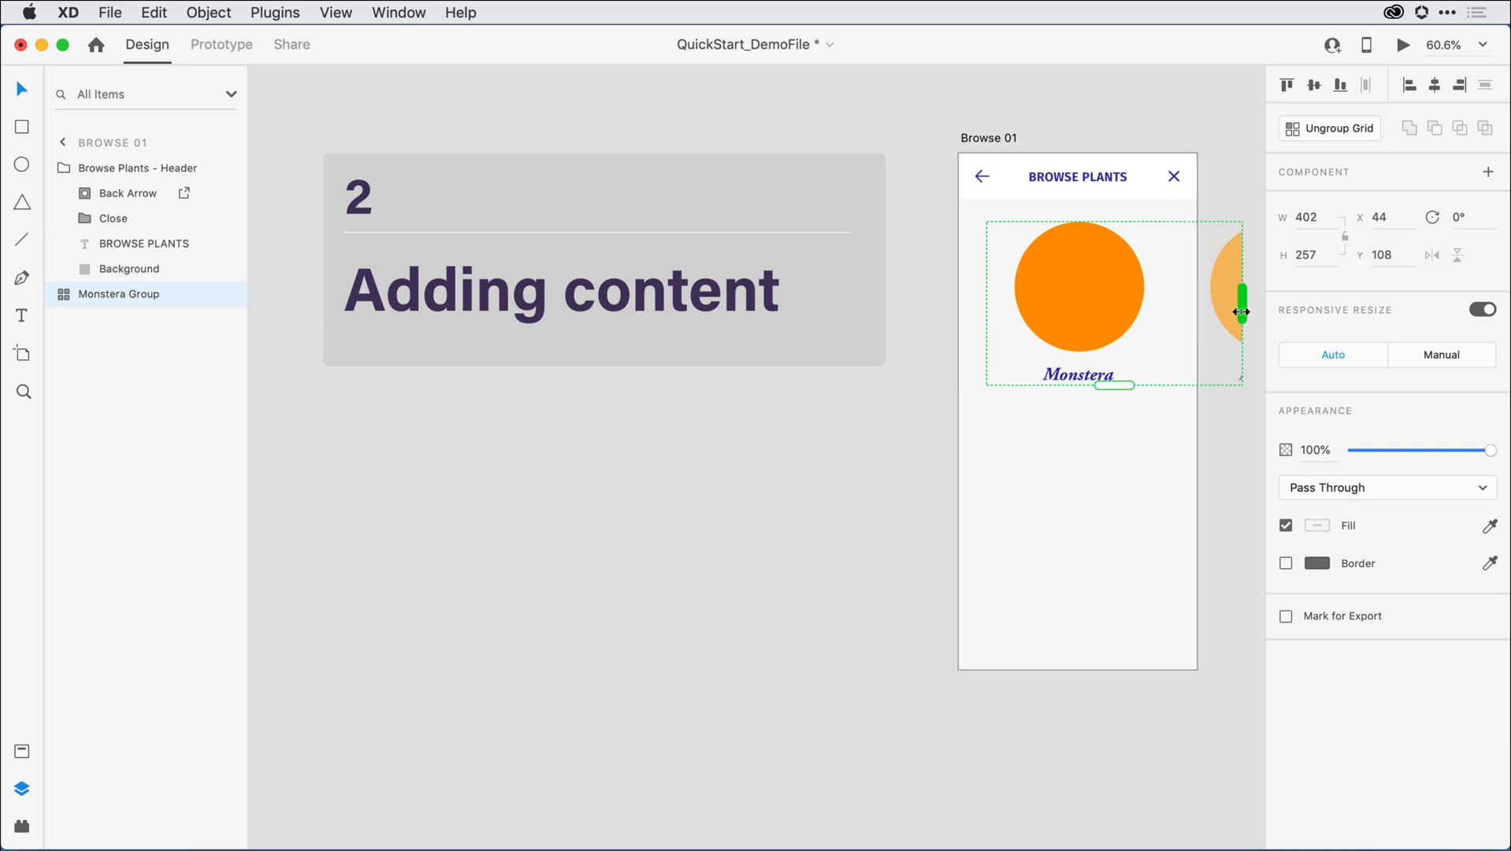
drag(1241, 312, 1219, 312)
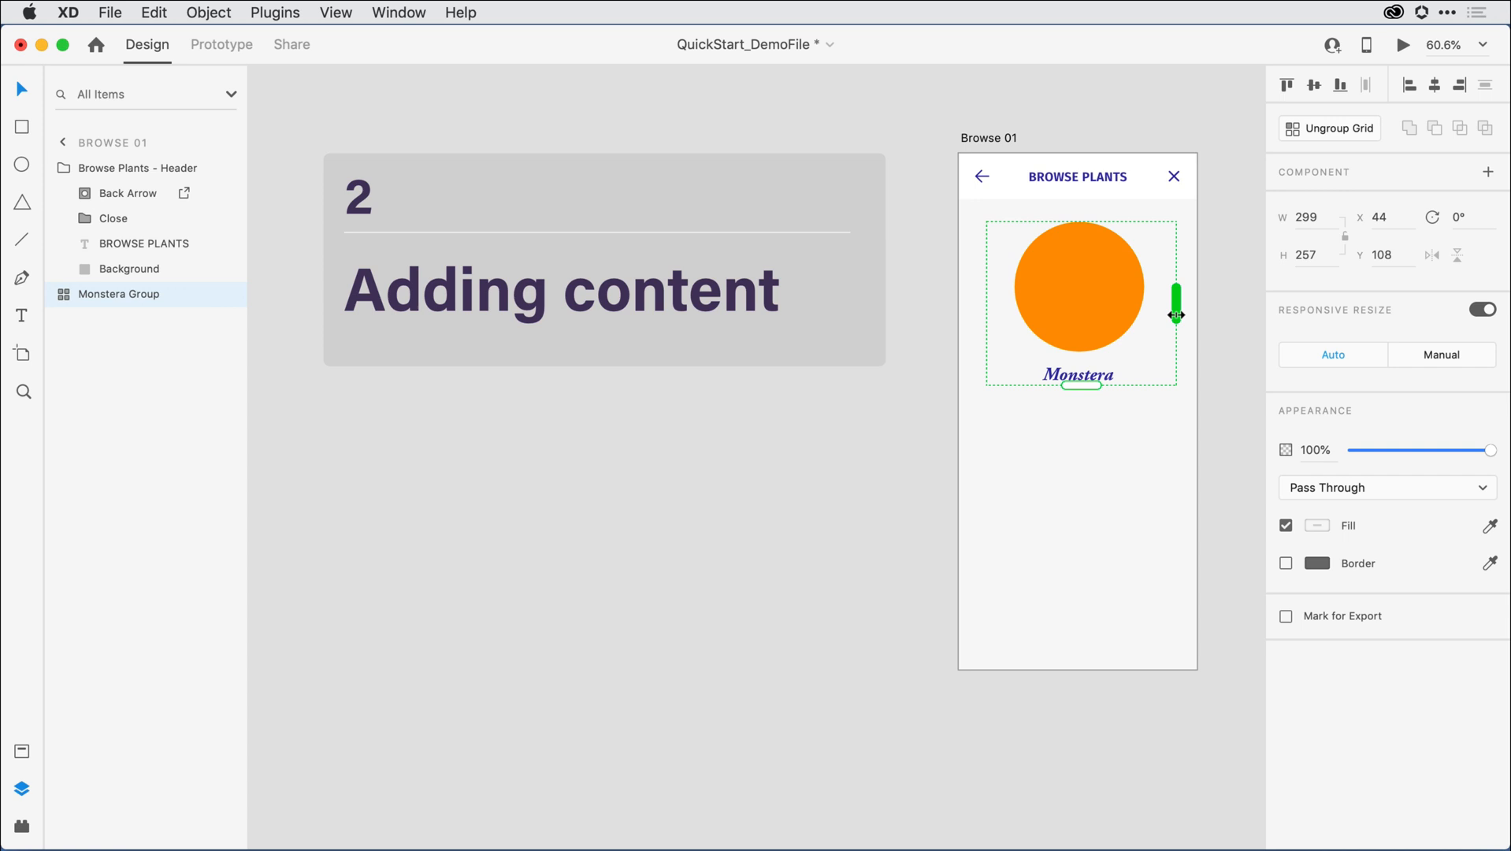
mouse_move(1081, 387)
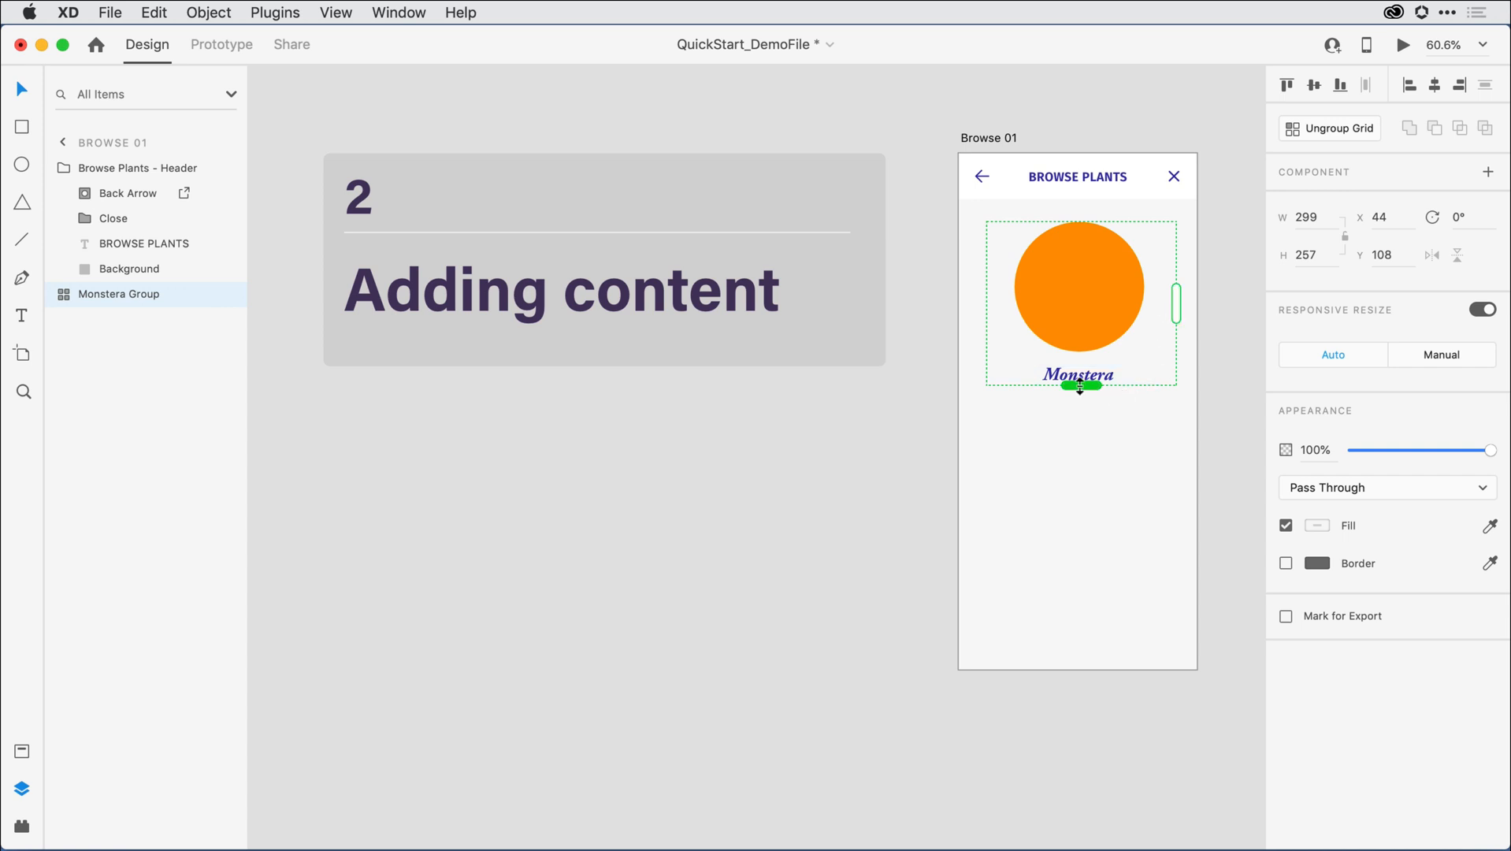
drag(1079, 387, 1079, 415)
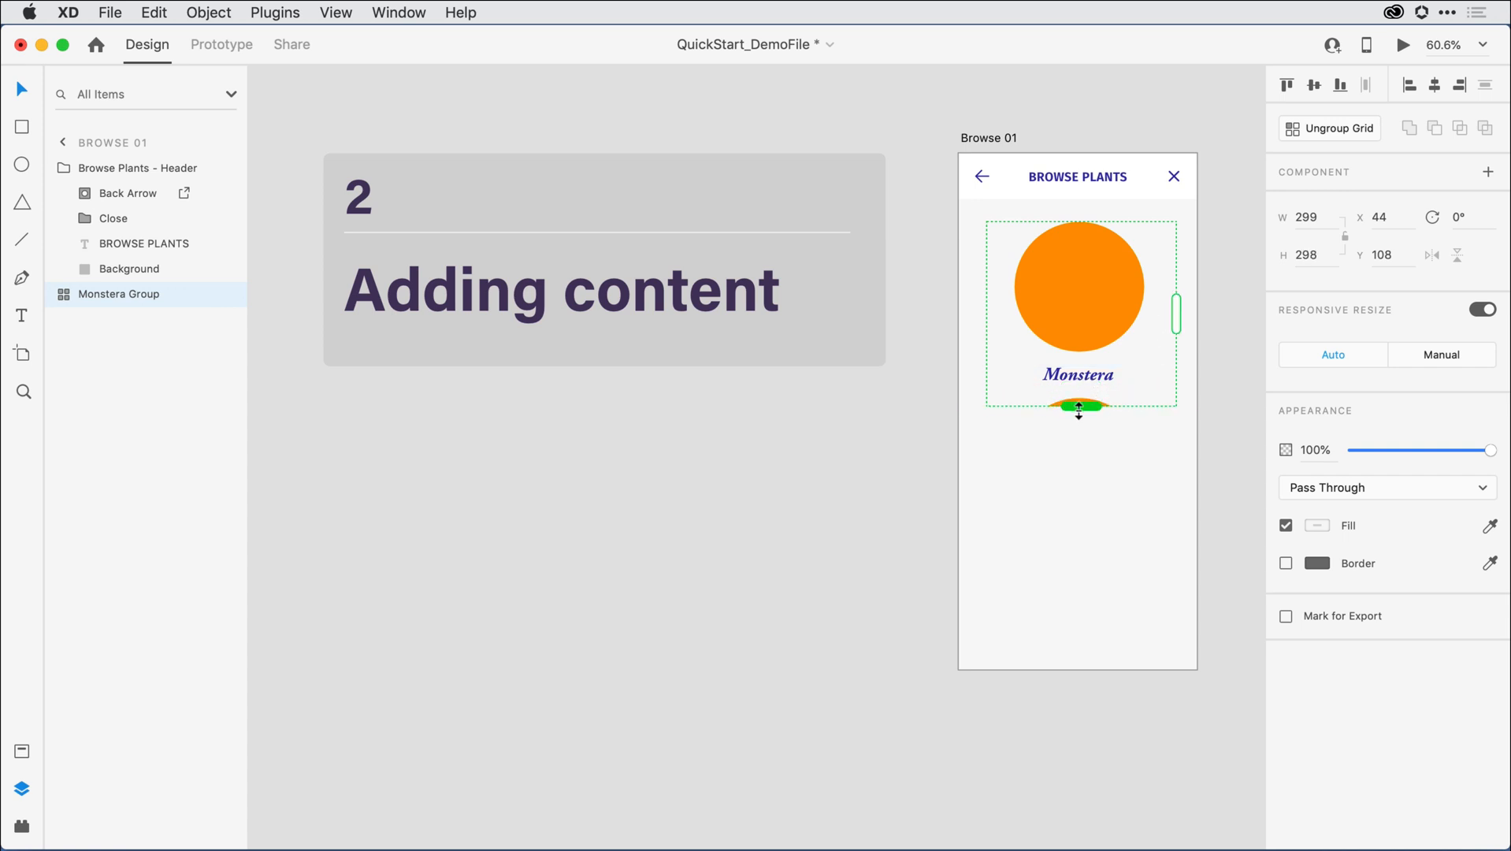
drag(1078, 410, 1078, 597)
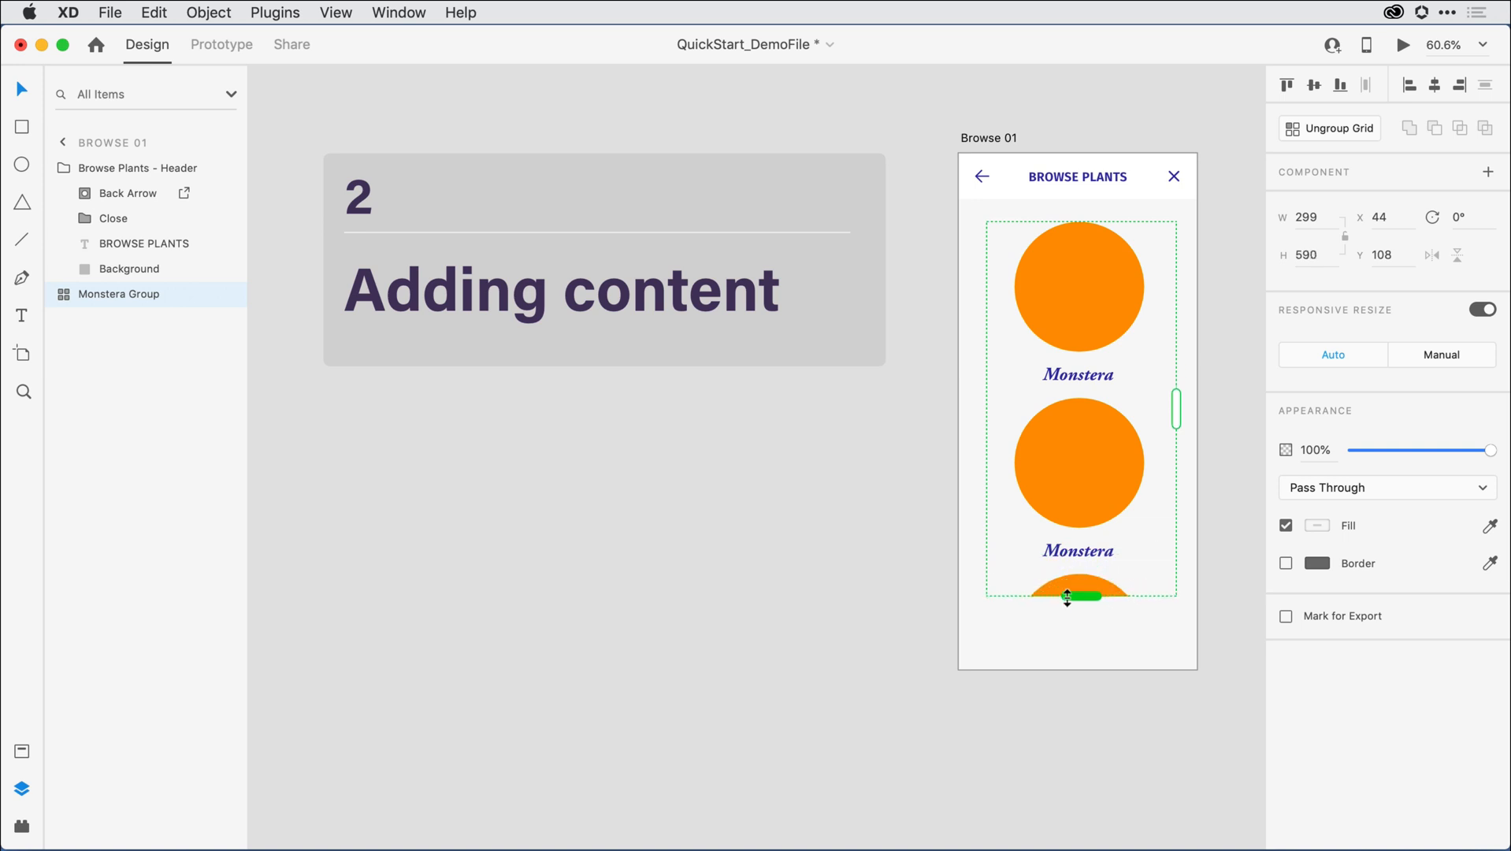
drag(1065, 597, 1065, 672)
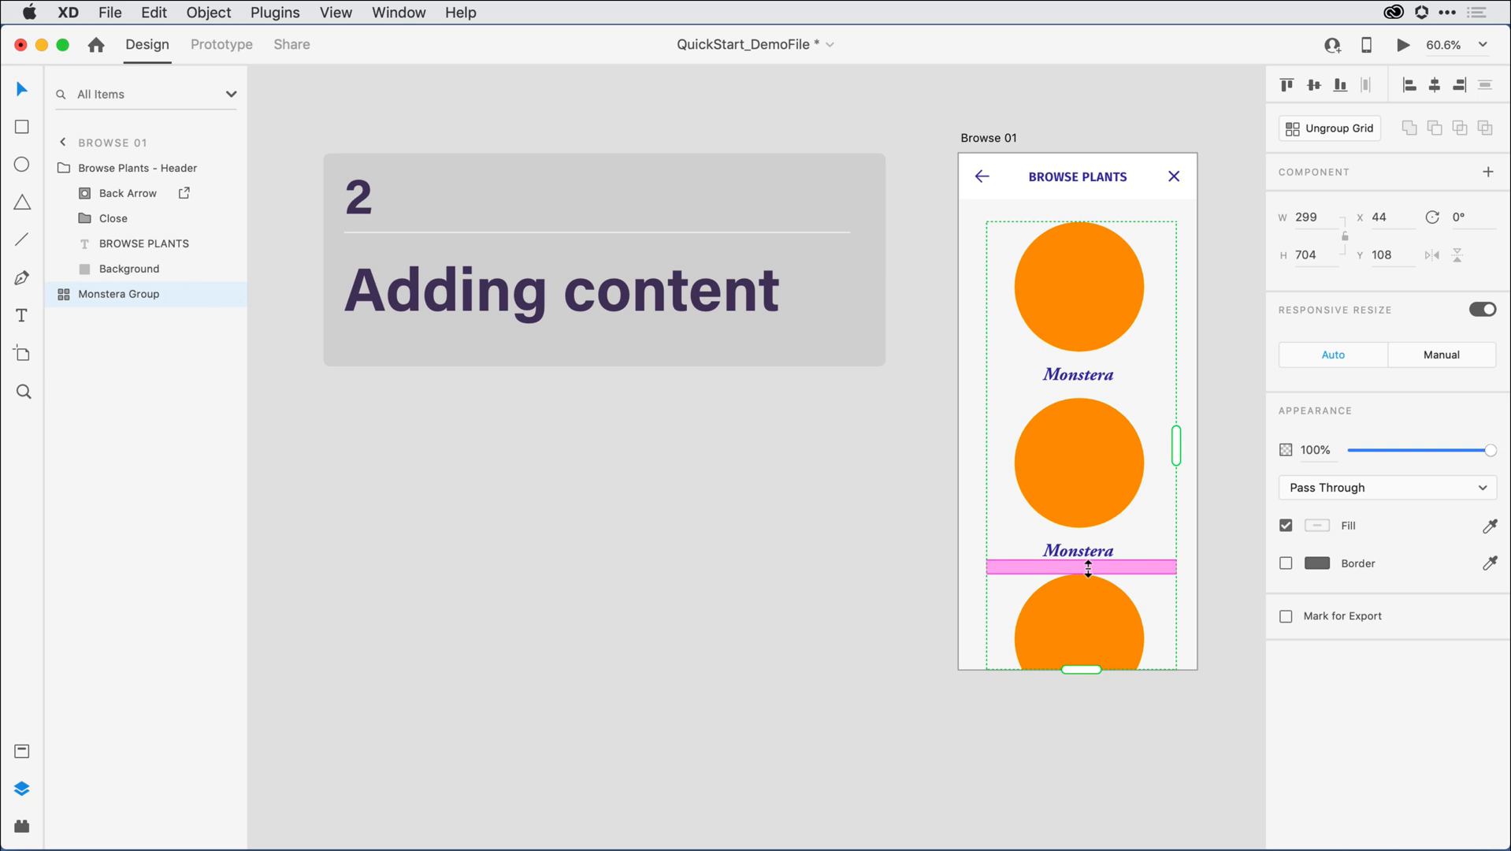
Tighten the gap between repeated cards and stretch the grid to the artboard's bottom edge.
drag(1087, 569, 1087, 564)
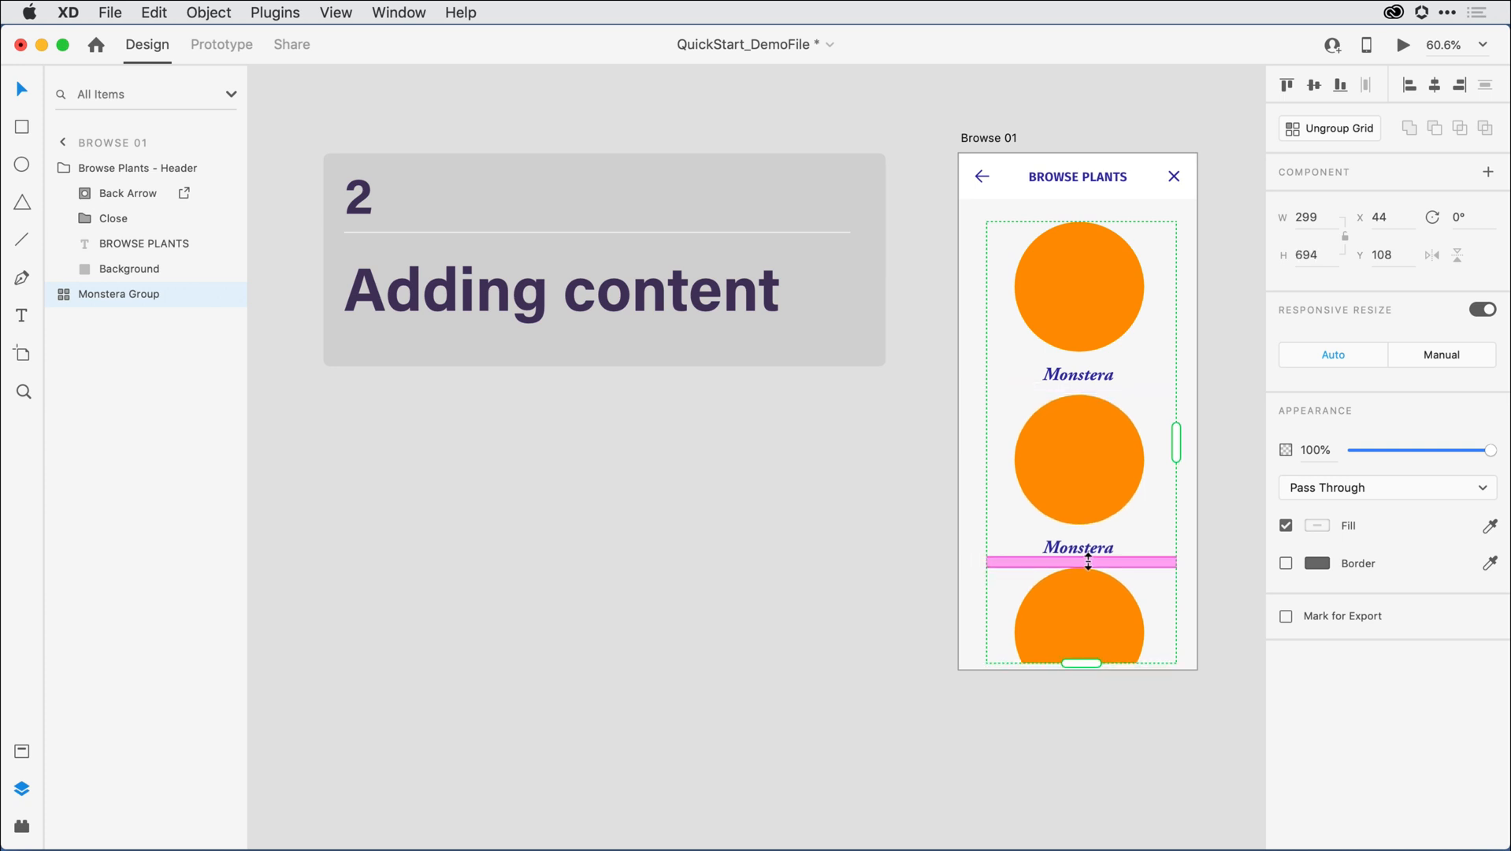
drag(1087, 562, 1079, 665)
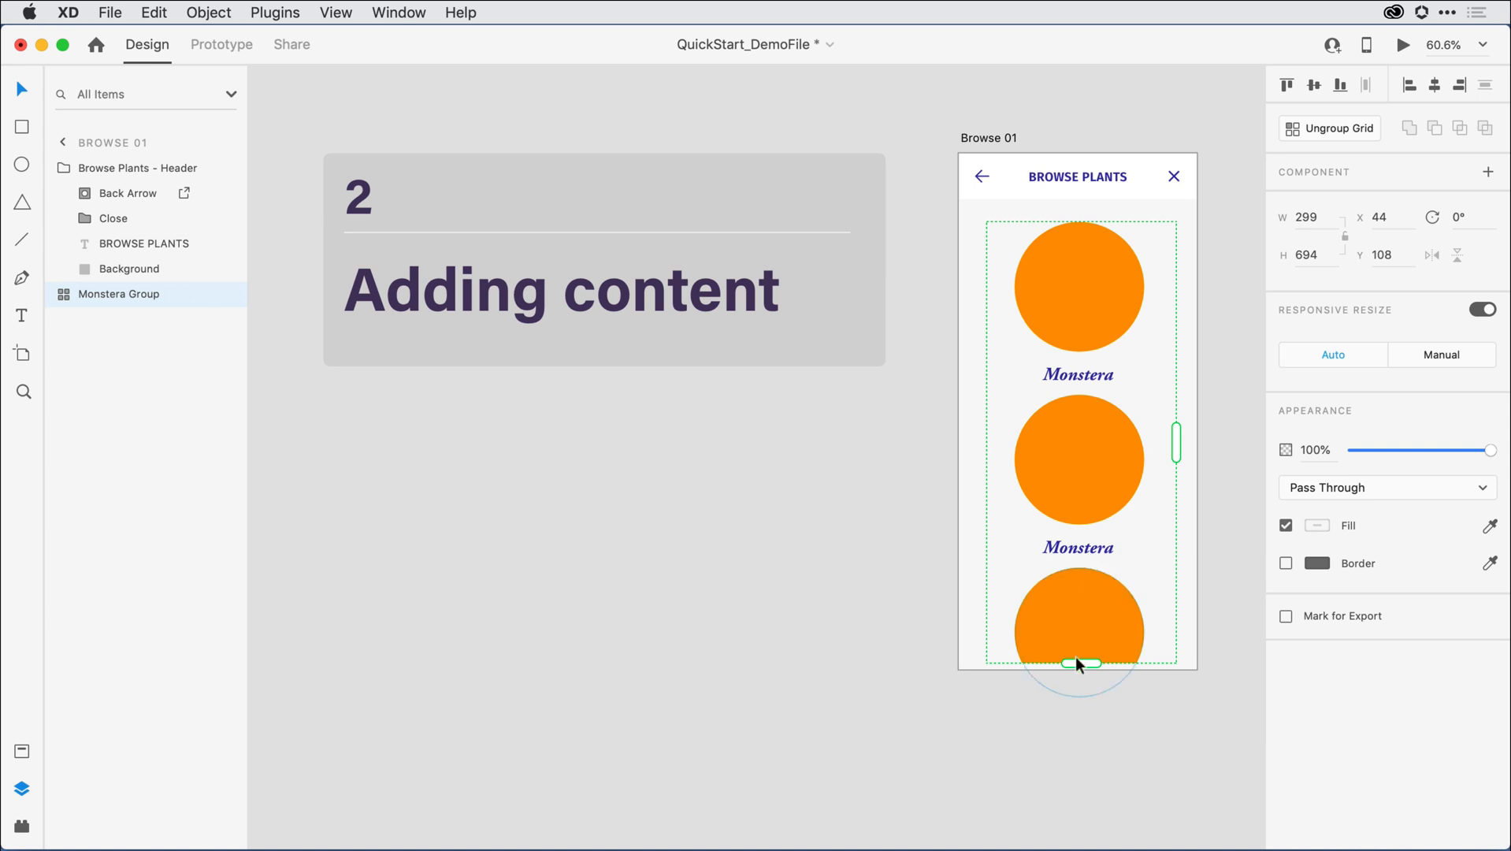
drag(1078, 665, 1077, 672)
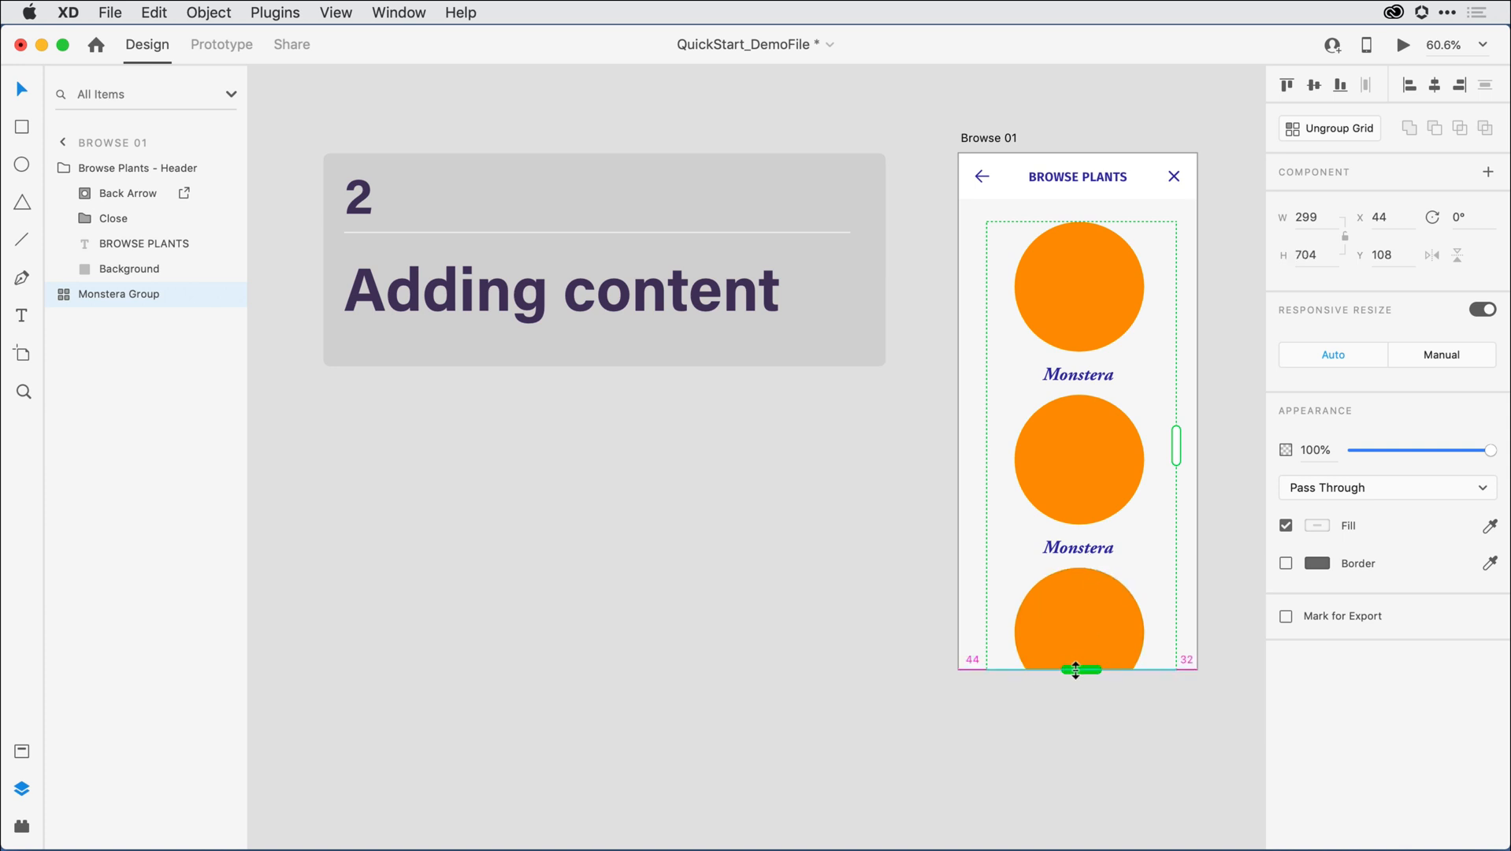
drag(1076, 668, 1076, 674)
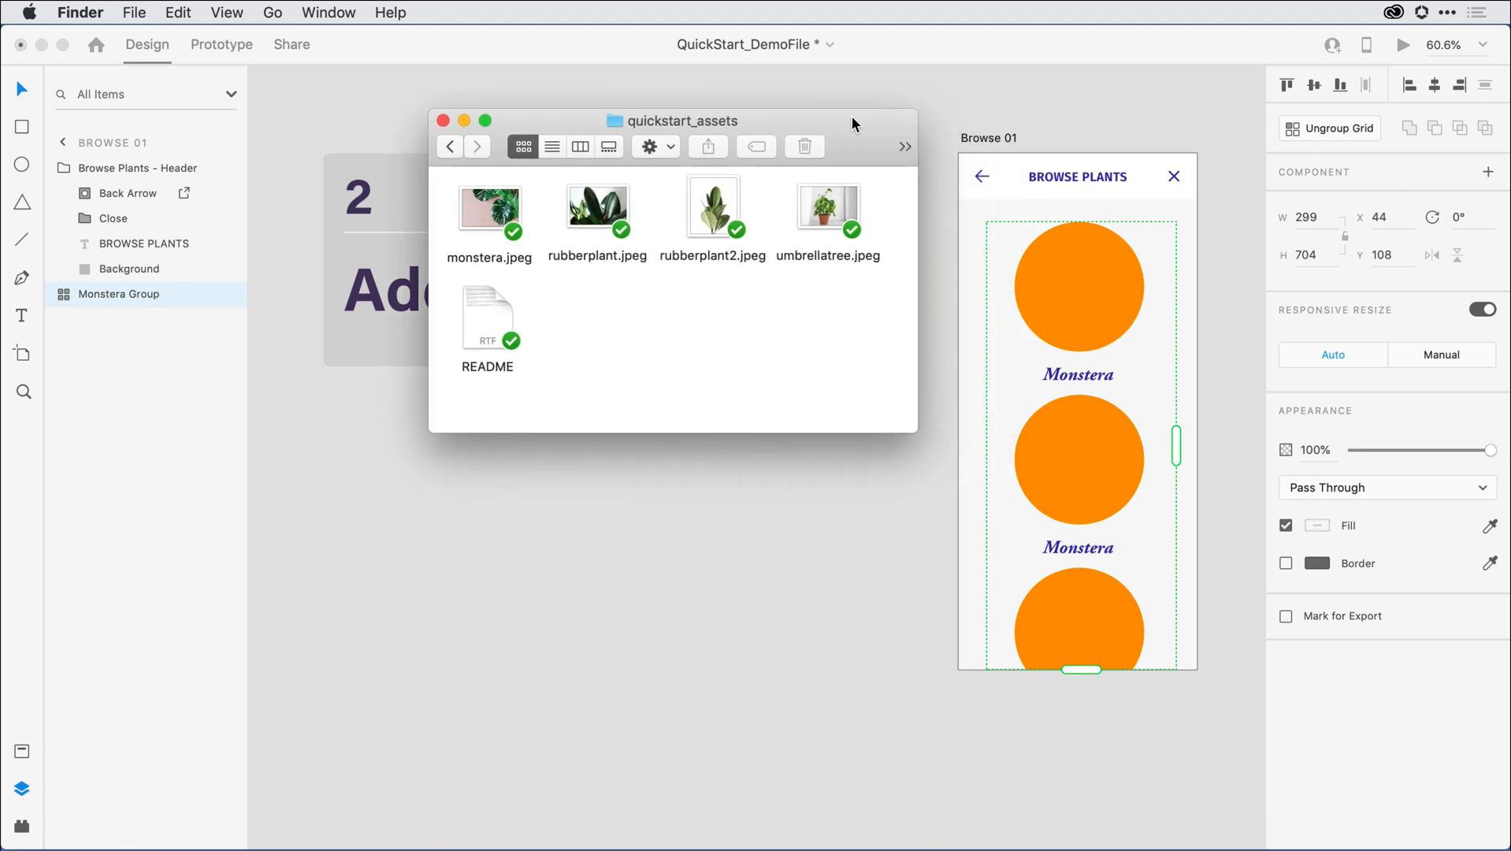
mouse_move(761, 358)
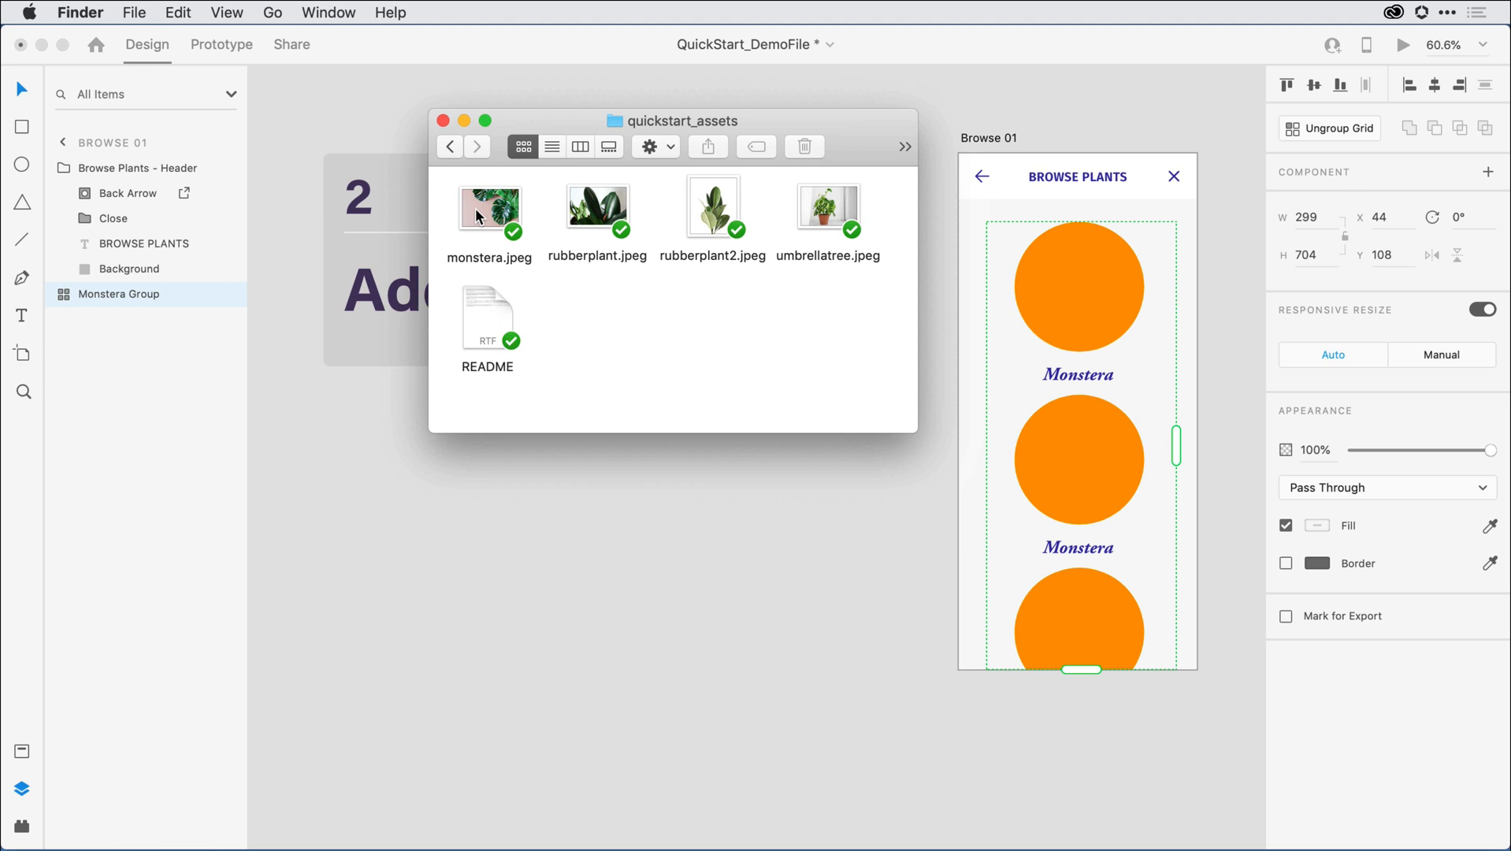
Select the monstera, rubberplant and rubberplant2 JPEGs and drop them onto the grid's circles.
click(488, 205)
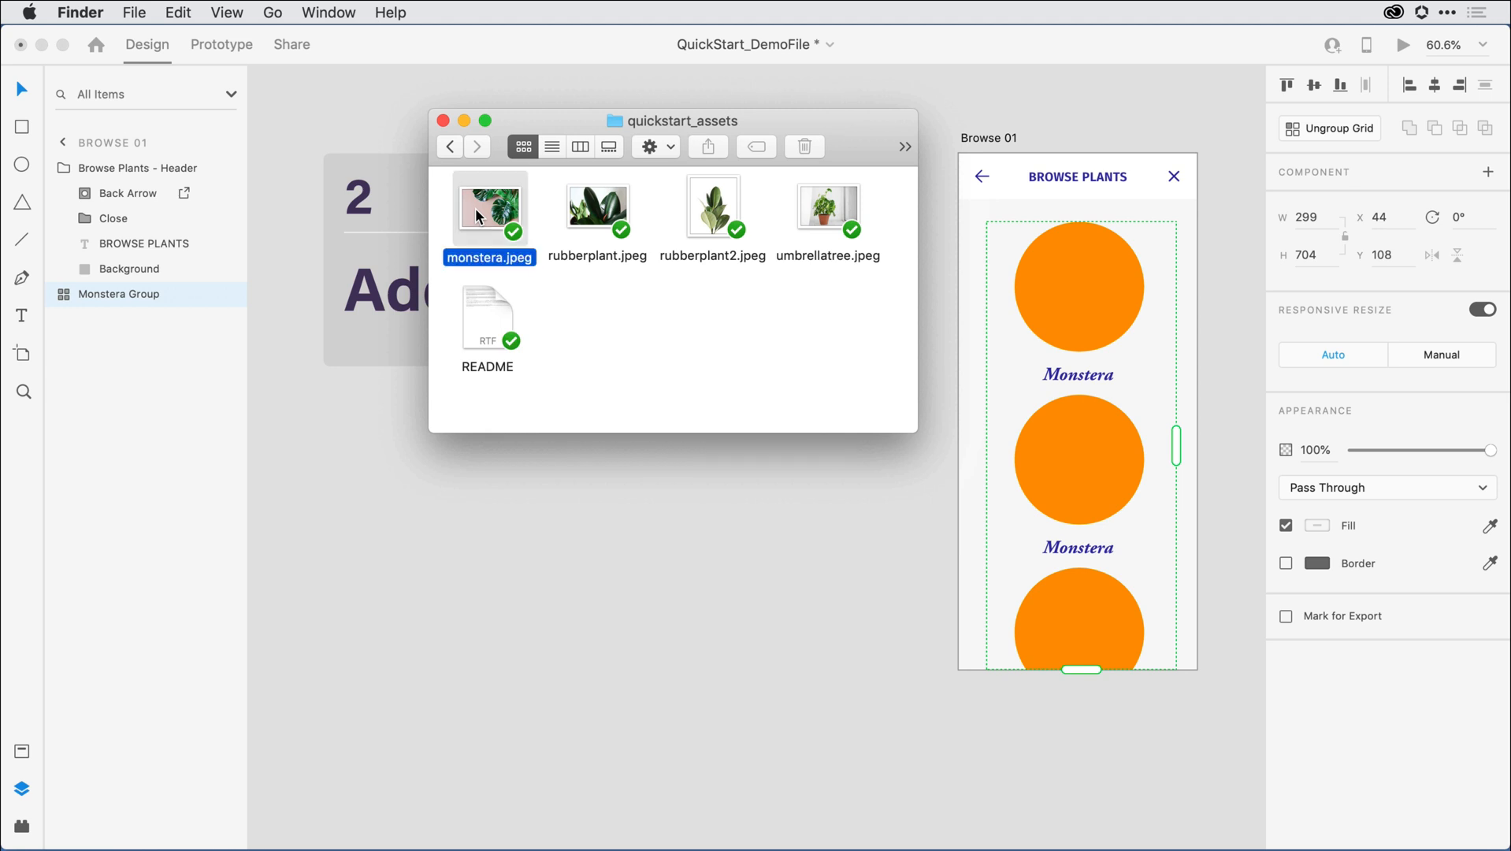
click(597, 205)
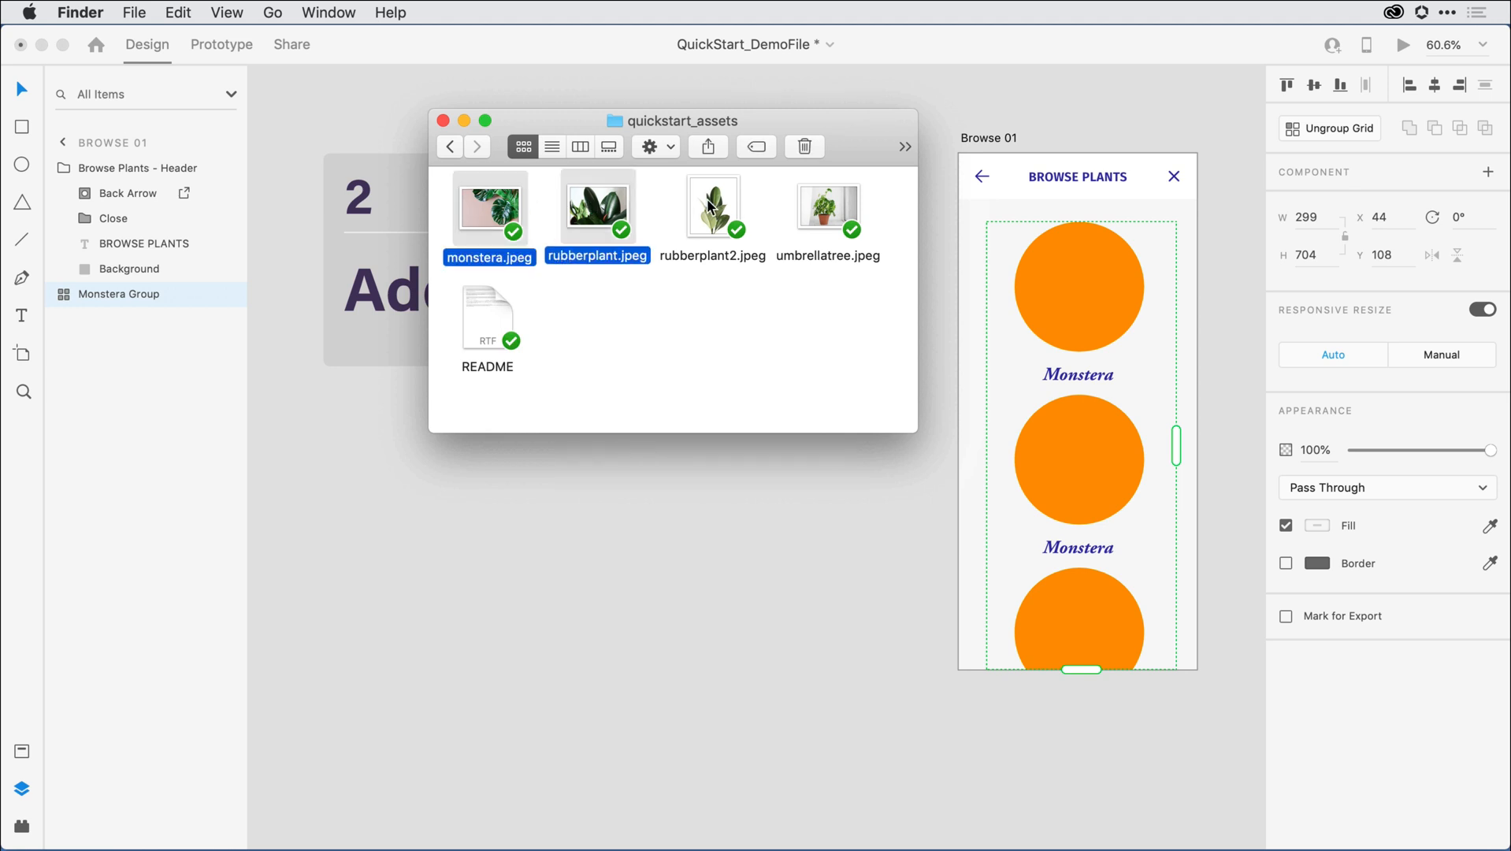
click(710, 204)
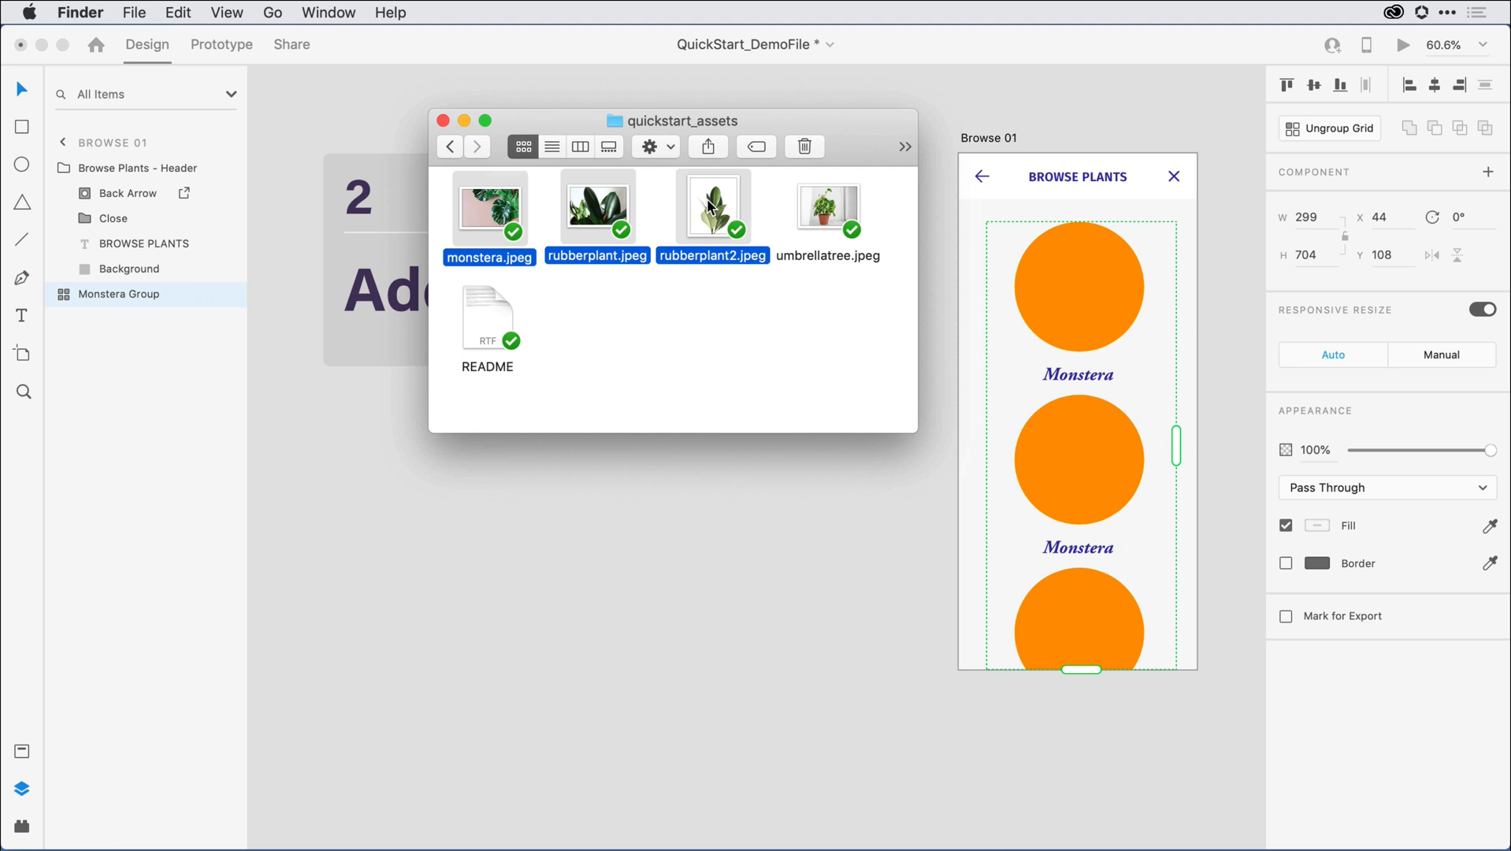
drag(710, 205, 860, 236)
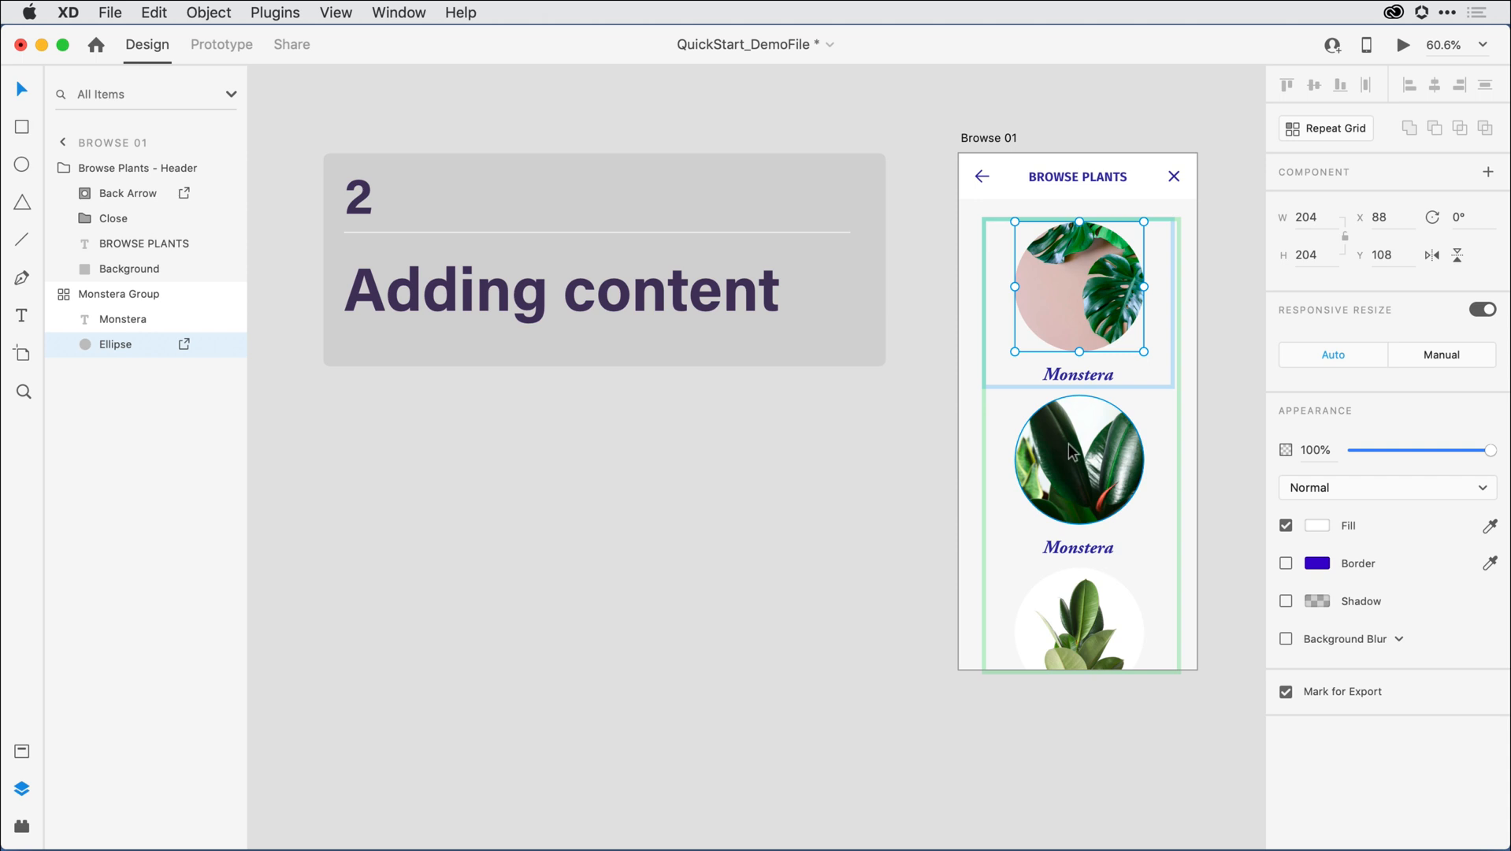
Reposition the second and third plant photos inside their circular masks.
click(1078, 457)
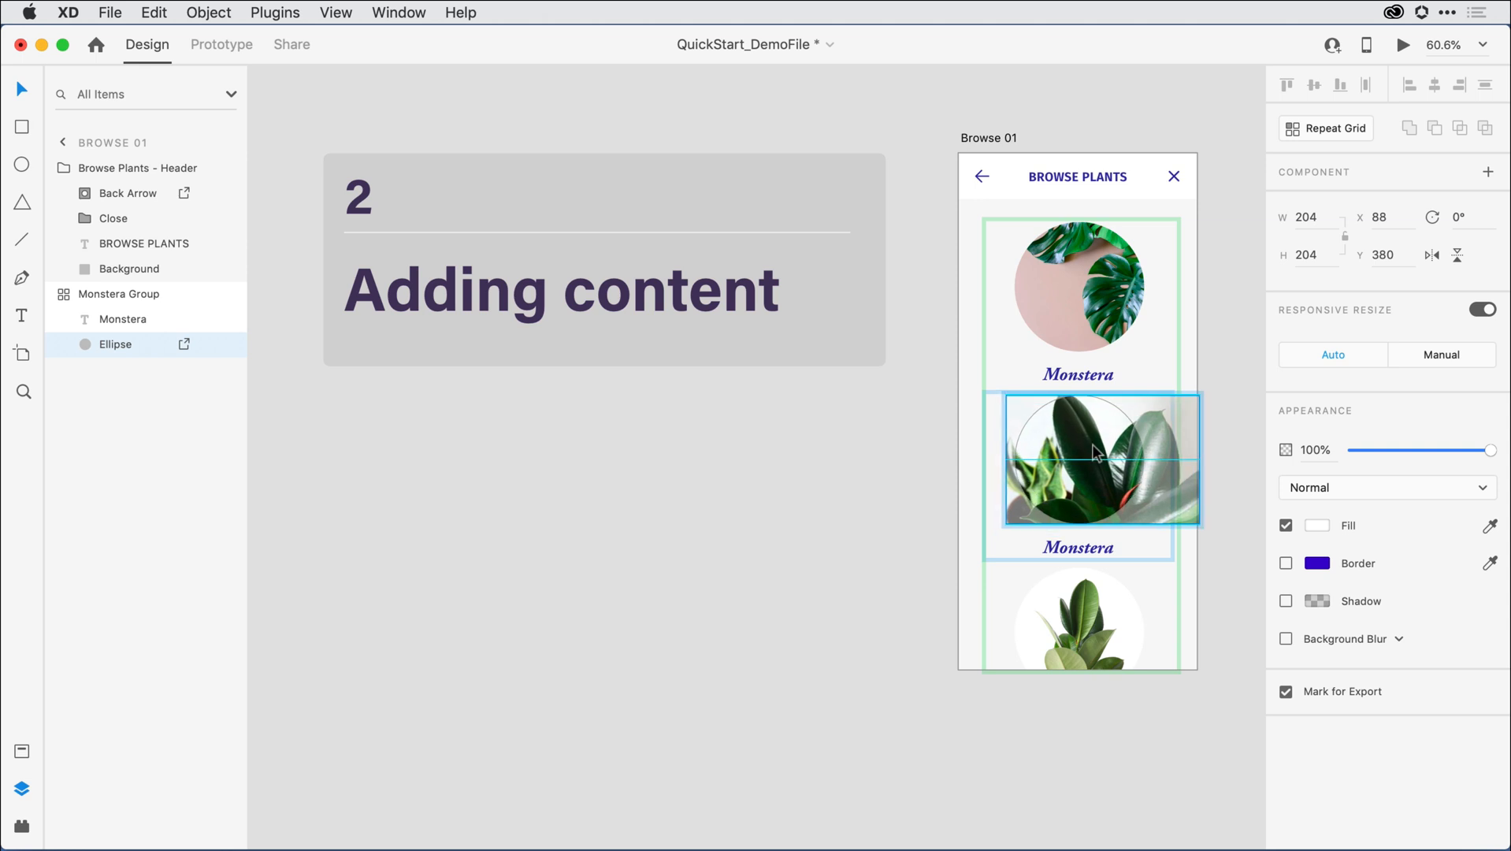
click(966, 490)
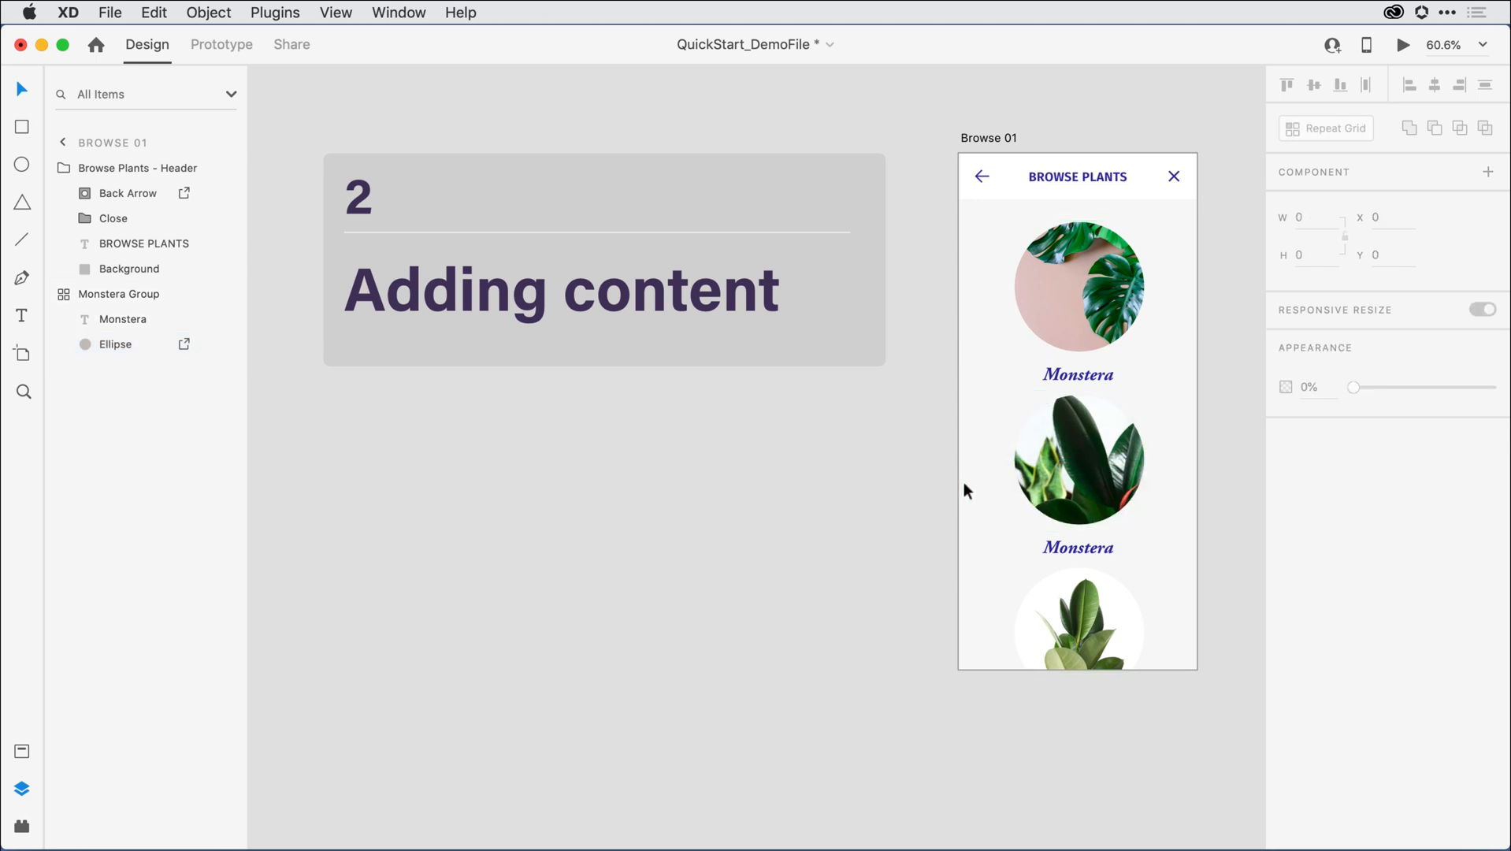
click(1078, 621)
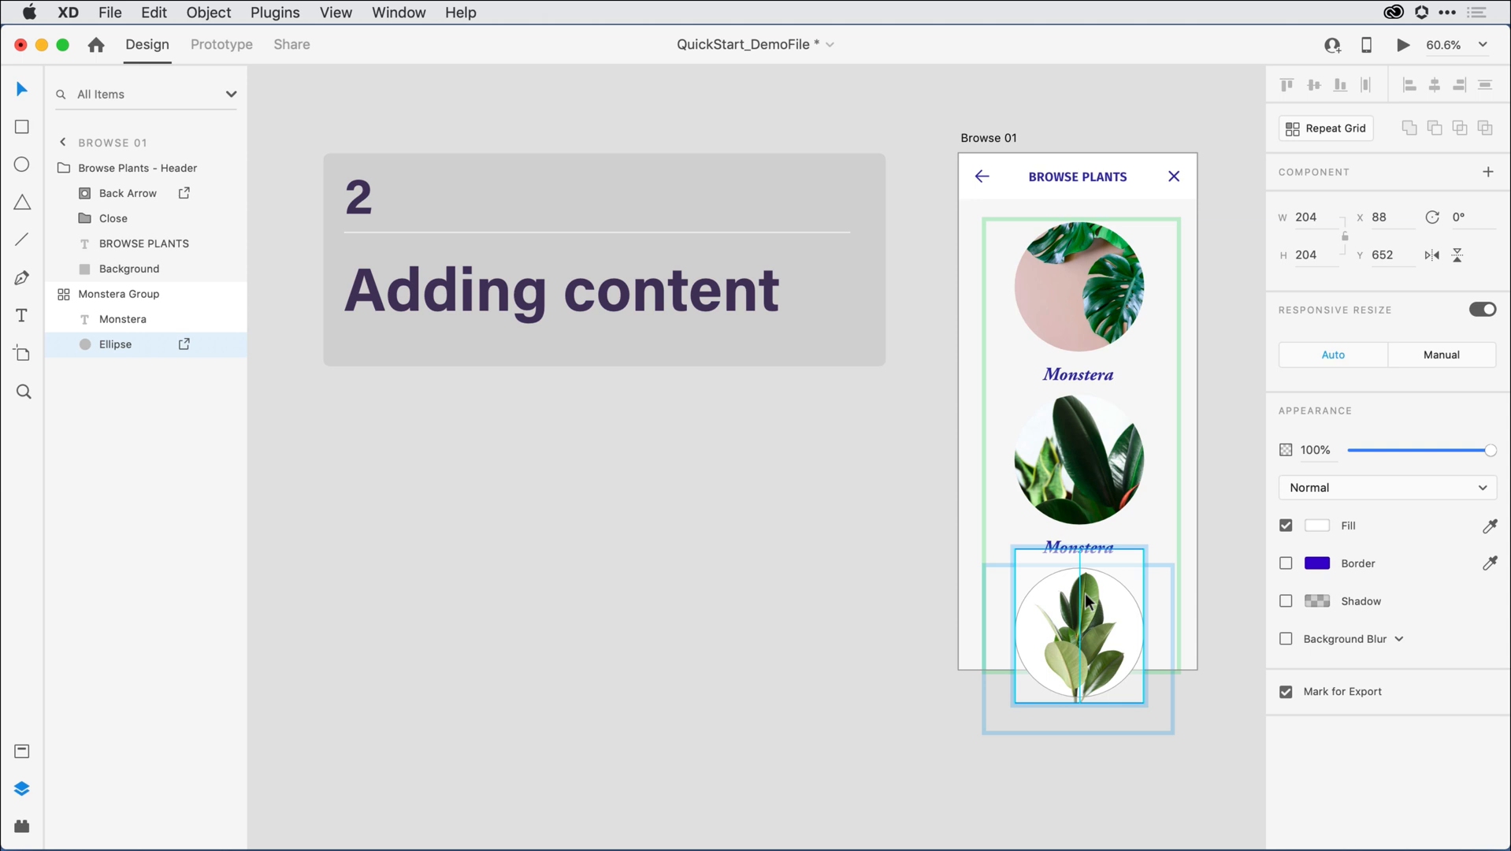
click(1078, 632)
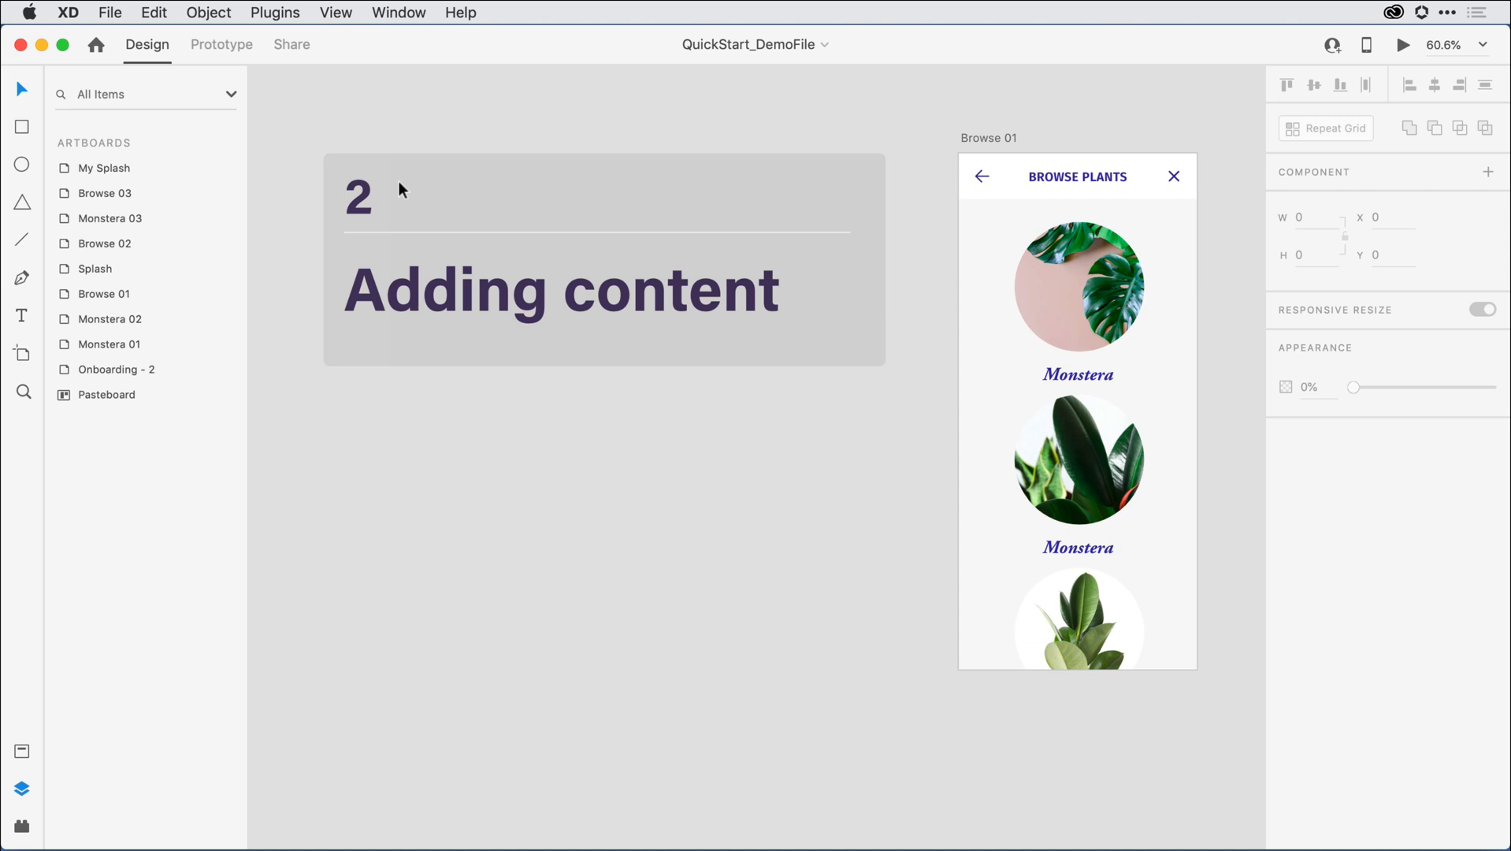
Start a Save As for the QuickStart demo file.
click(109, 11)
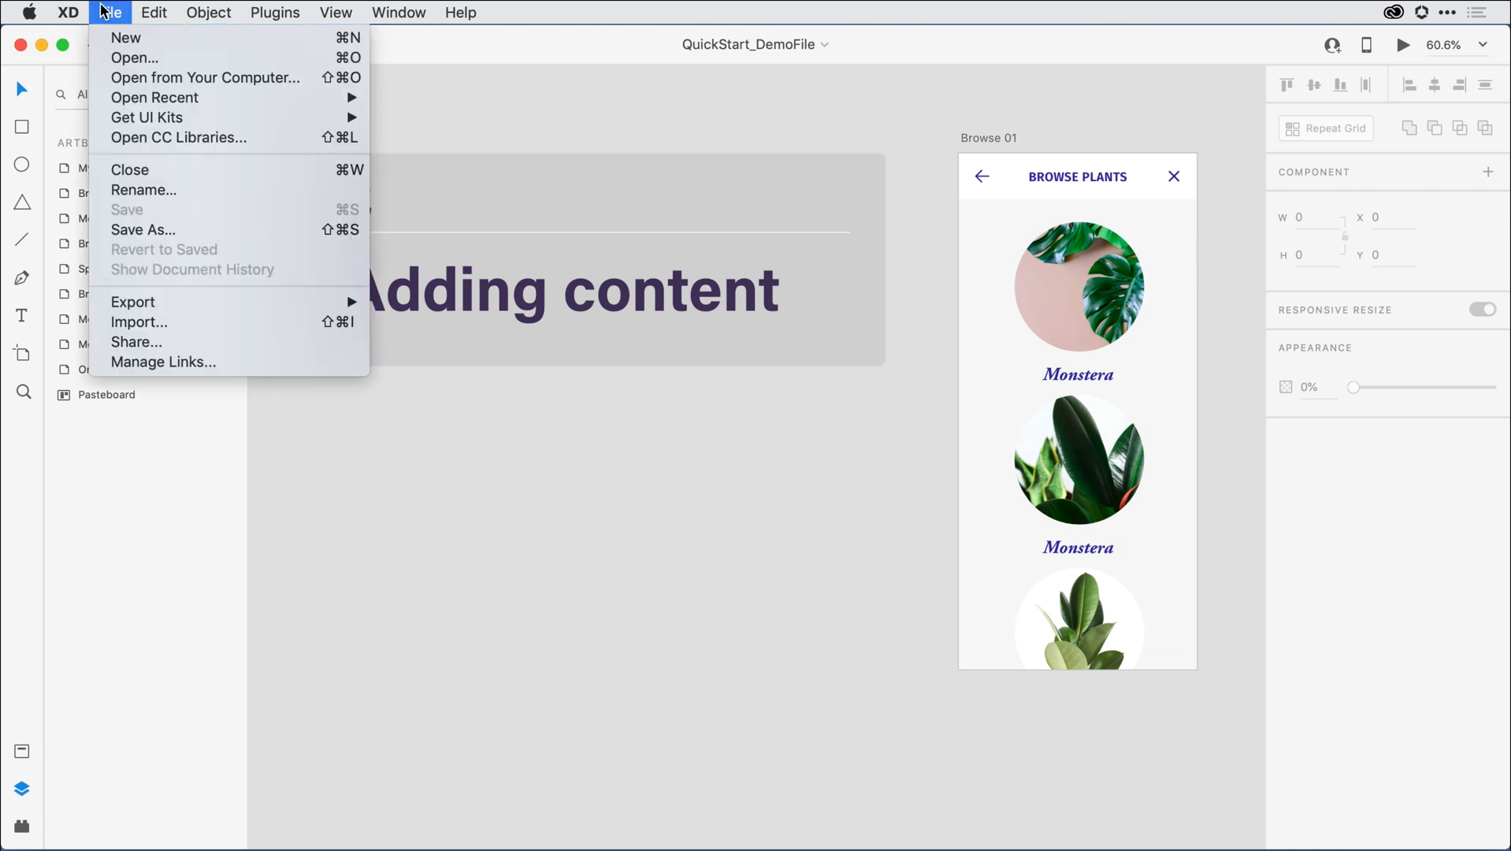
mouse_move(142, 230)
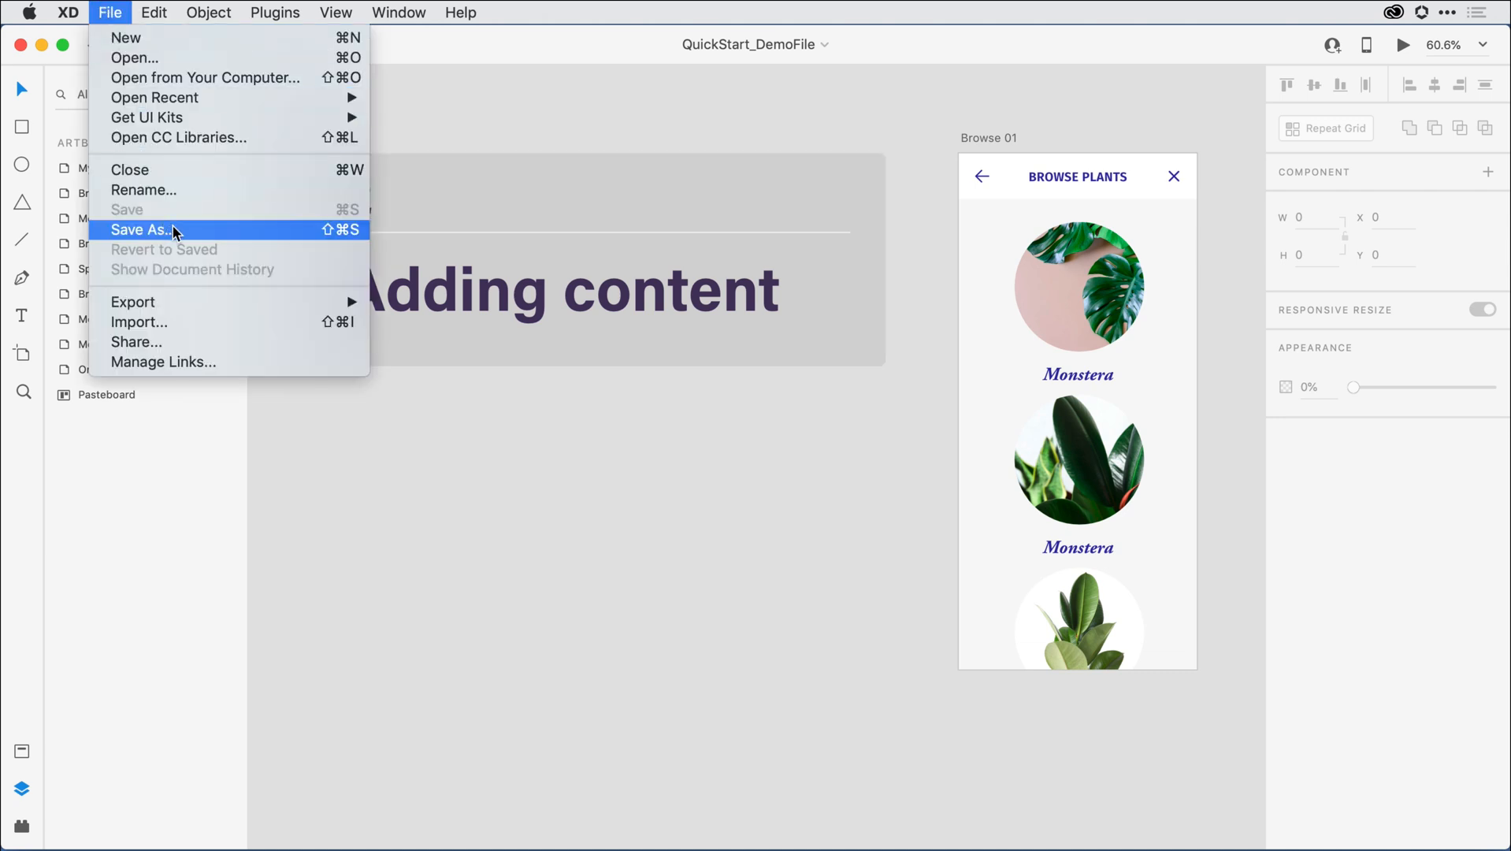
click(143, 230)
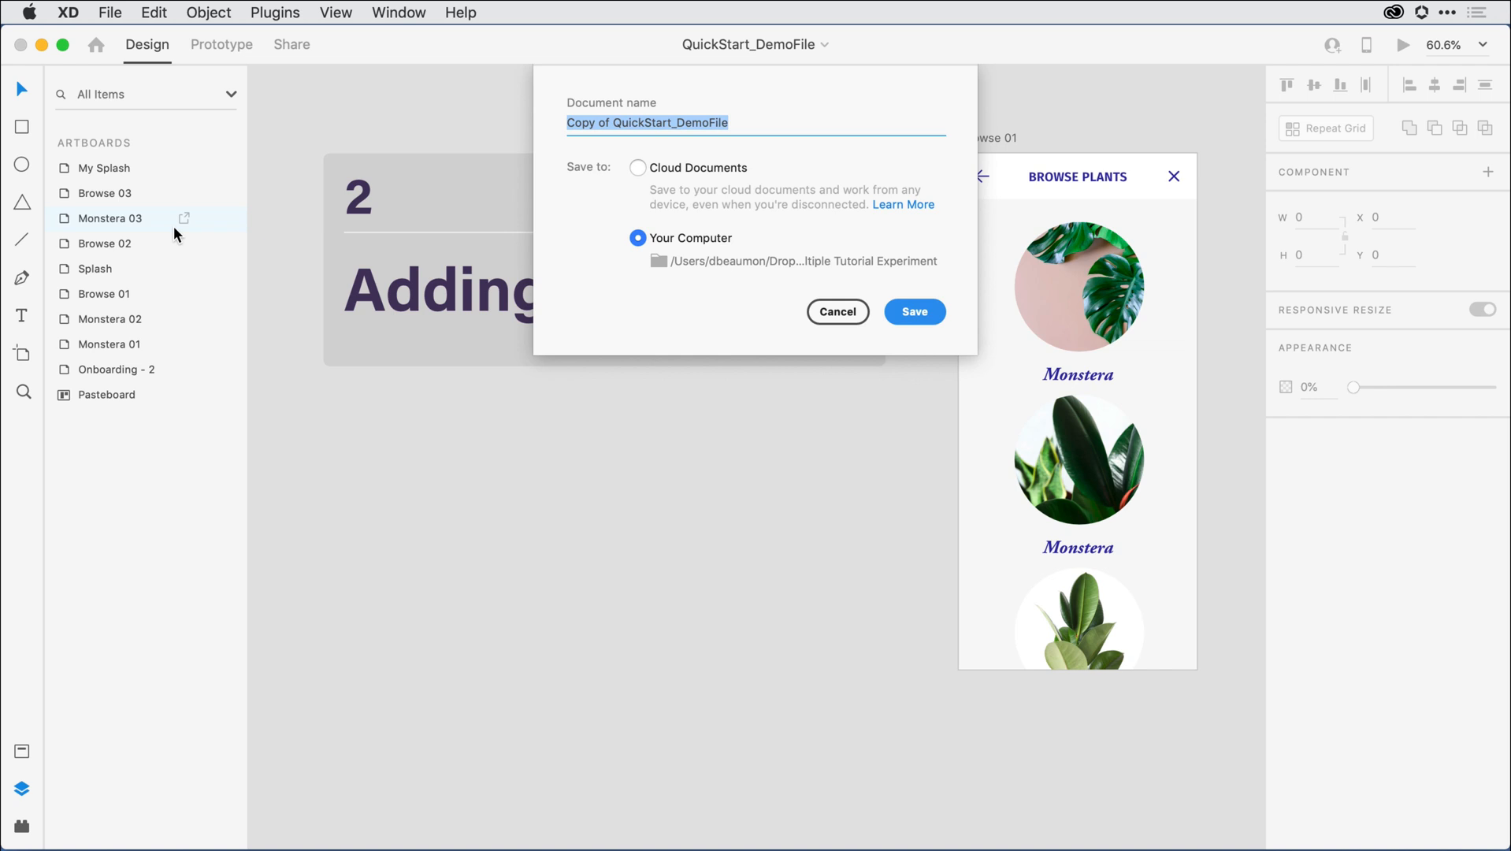
mouse_move(440, 167)
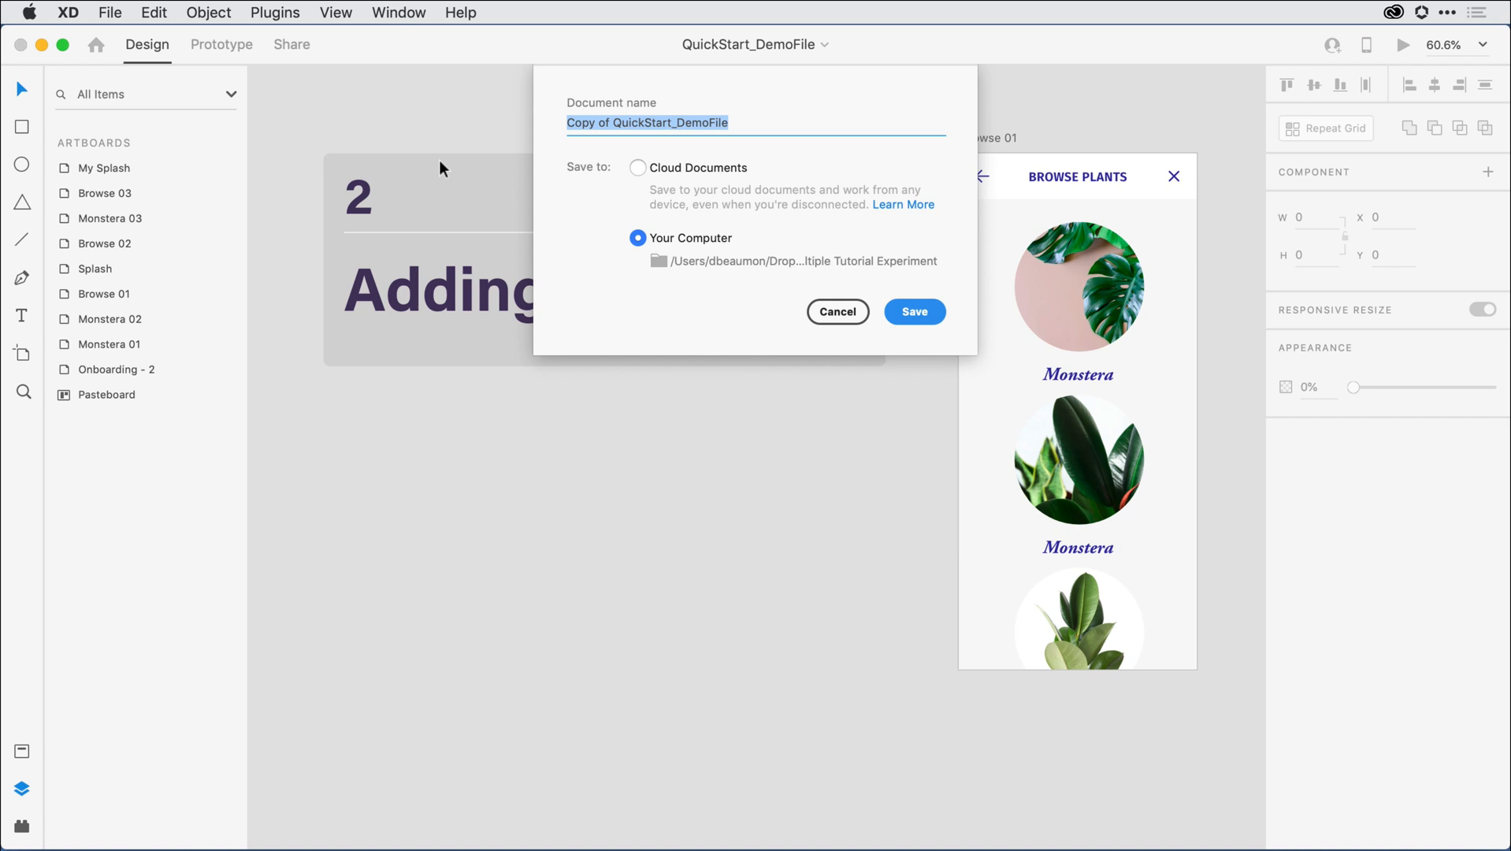
Save QuickStart_DemoFile to Cloud Documents.
click(638, 167)
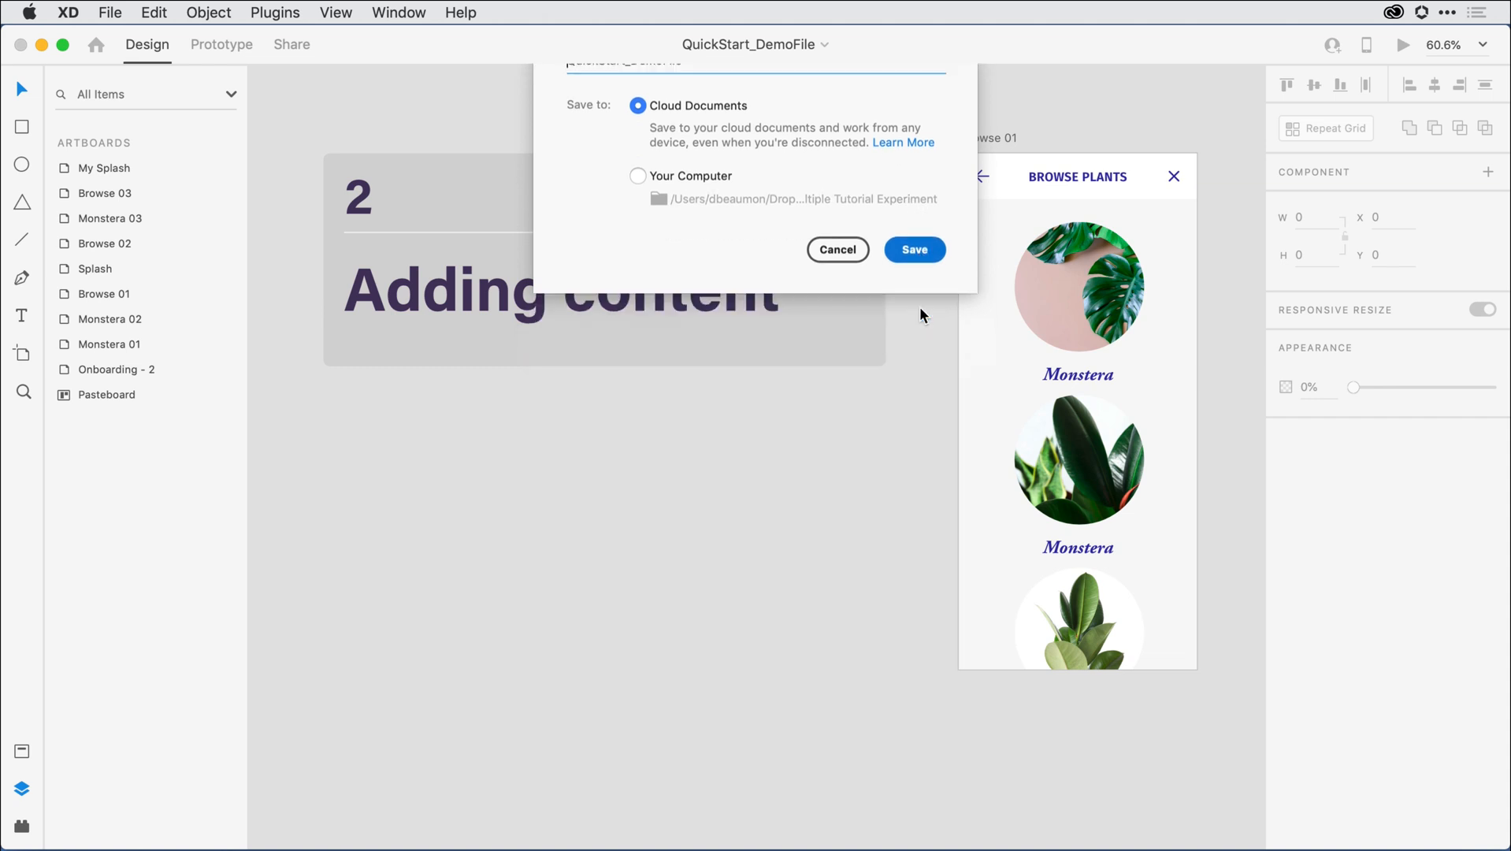
click(912, 249)
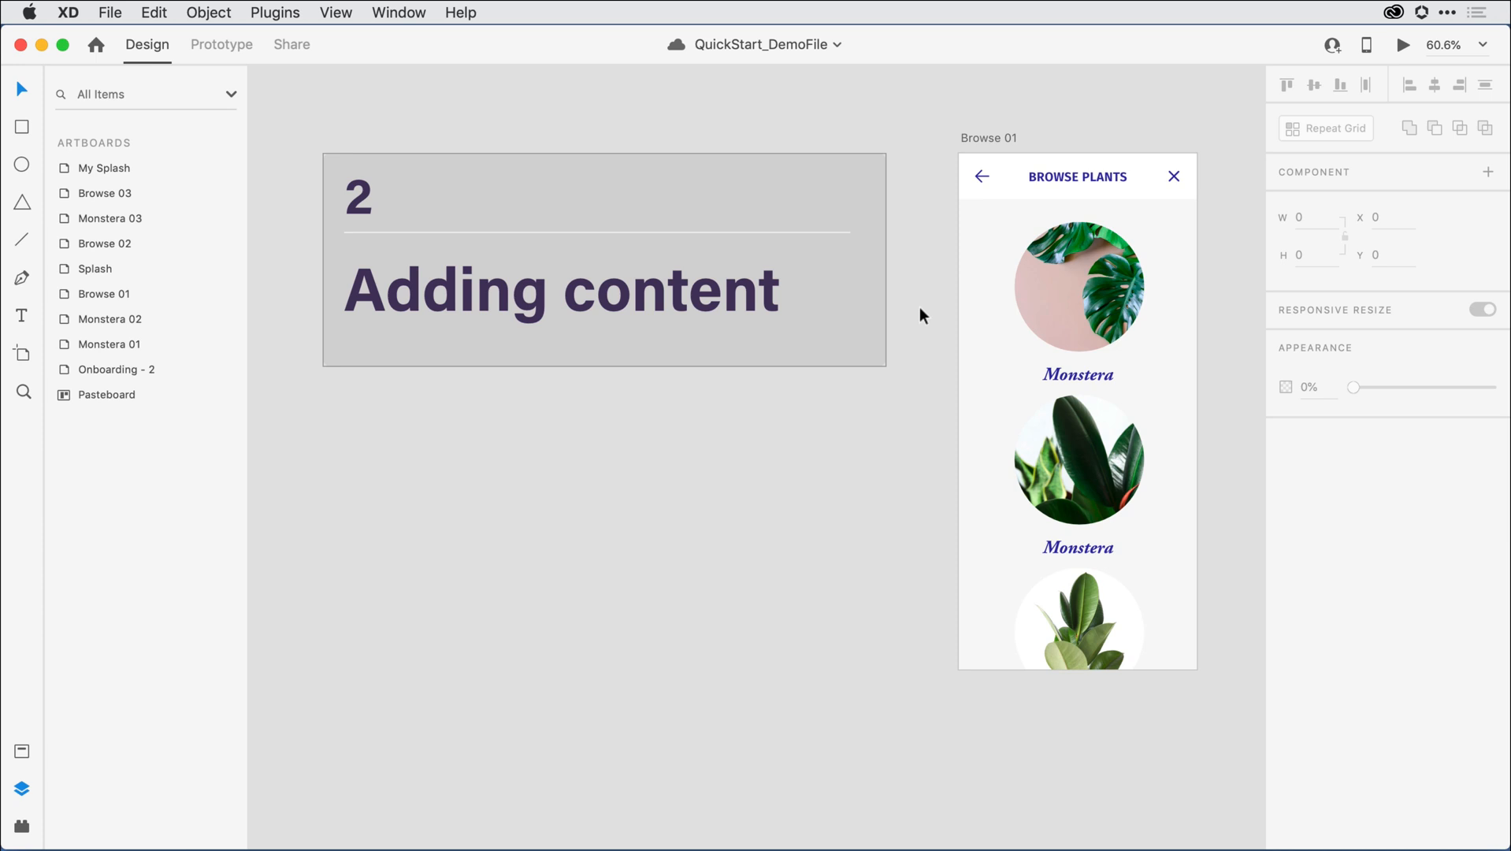